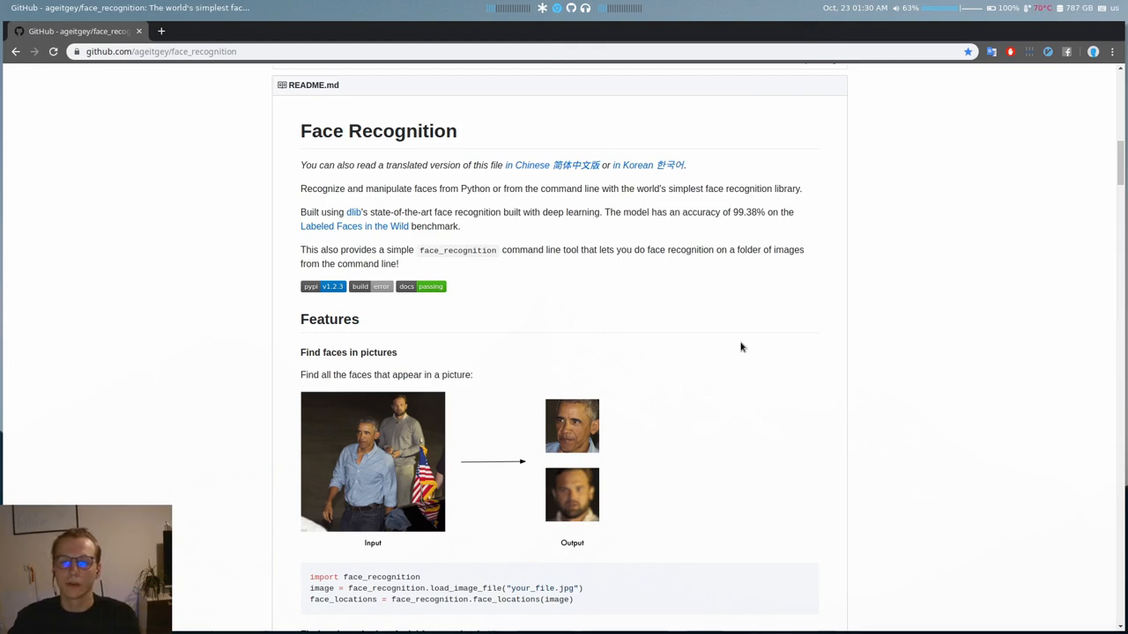
pyautogui.moveTo(801, 393)
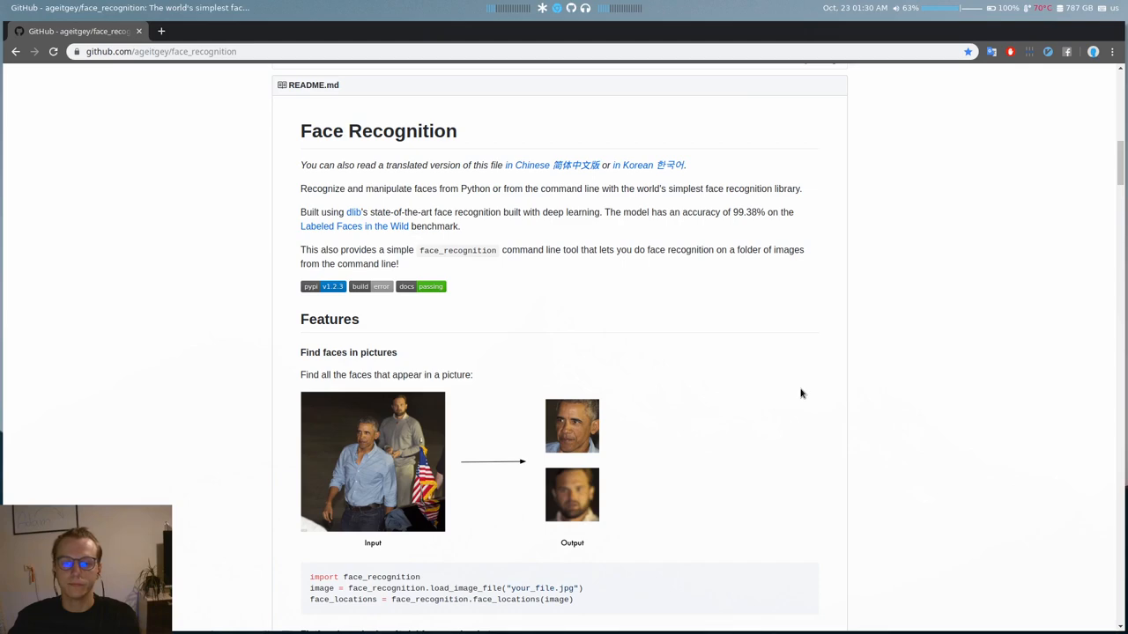
# Scroll the README through Find faces, facial features, and Identify faces in pictures.
pyautogui.scroll(-3)
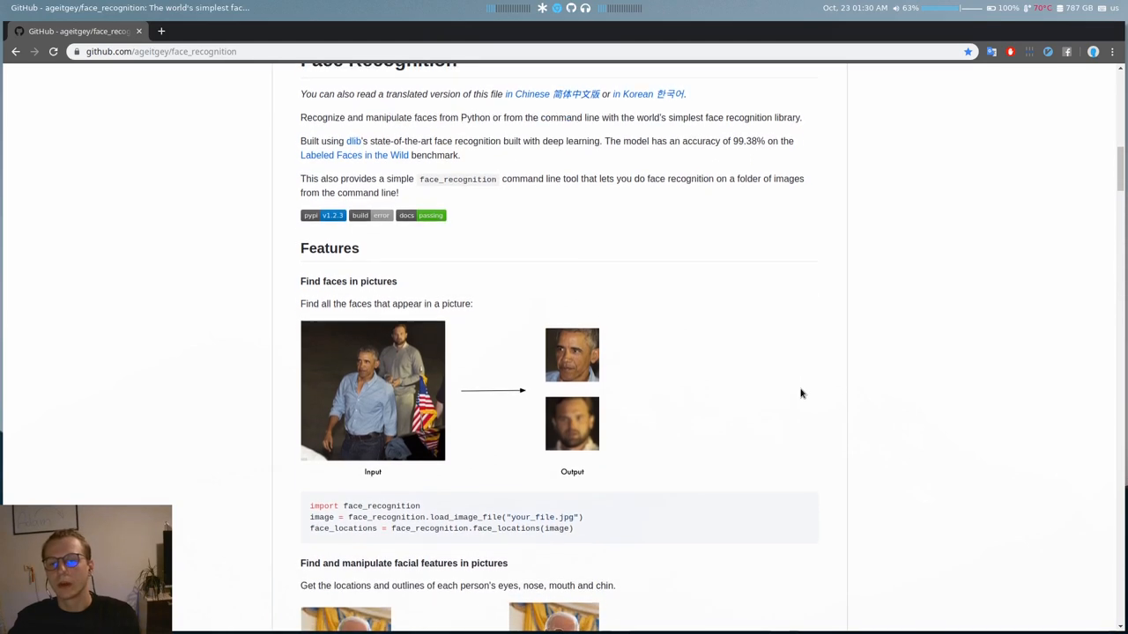
pyautogui.scroll(-3)
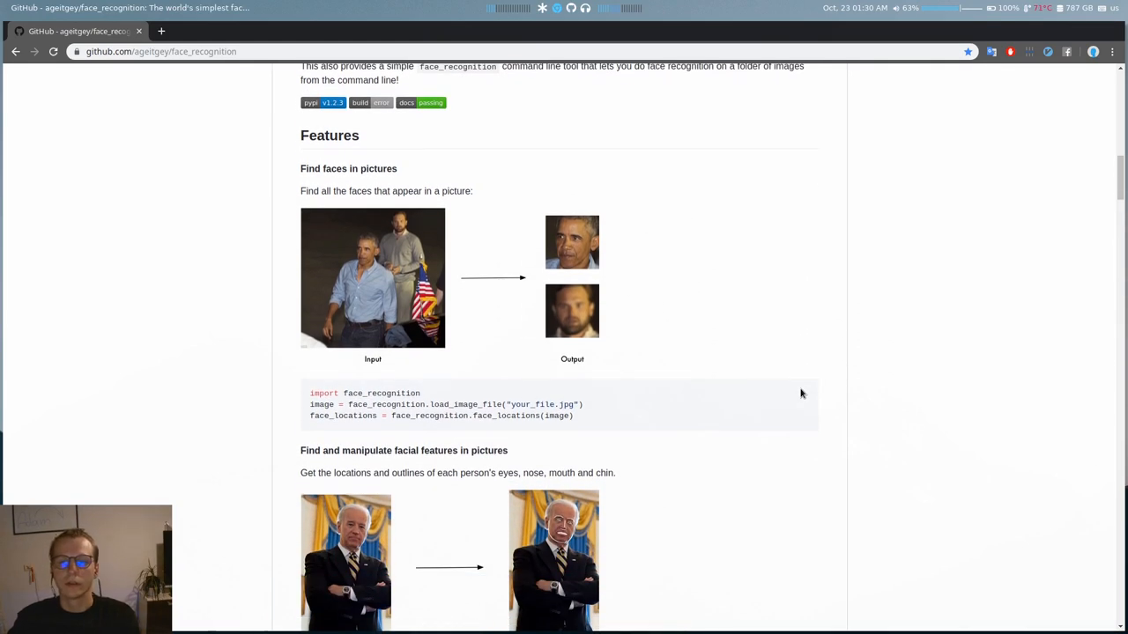
pyautogui.scroll(-3)
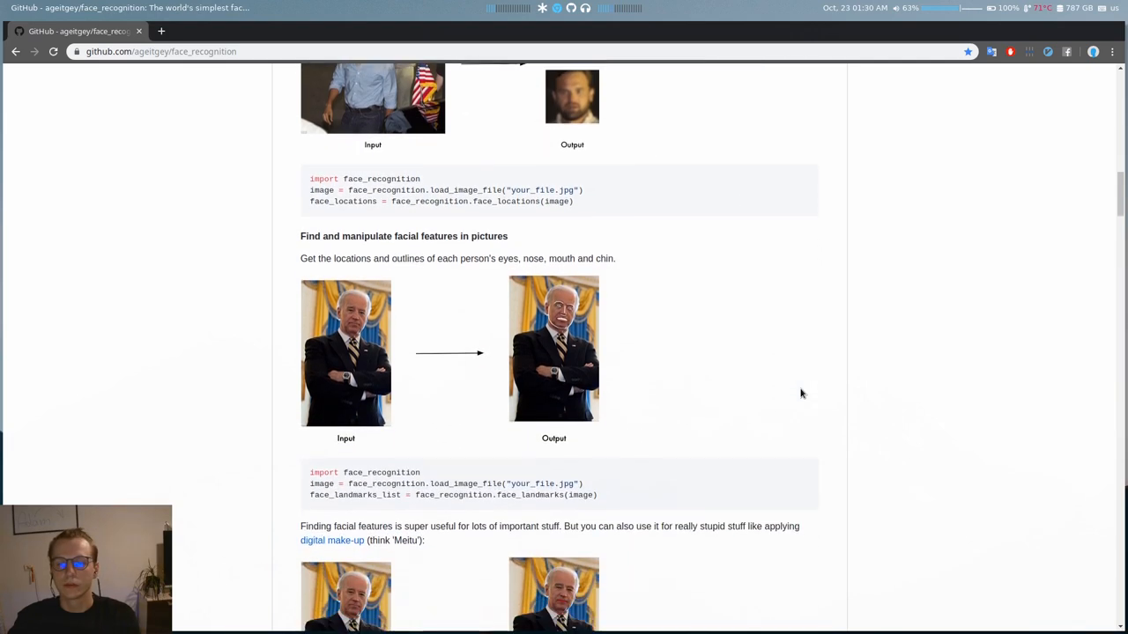
pyautogui.scroll(-3)
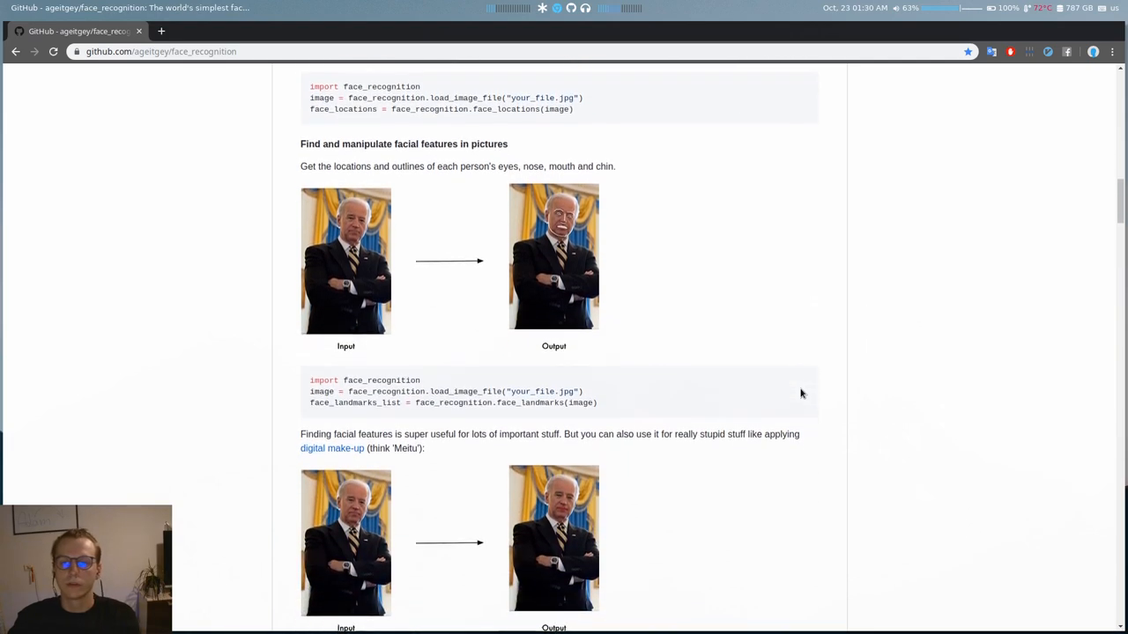
pyautogui.scroll(-3)
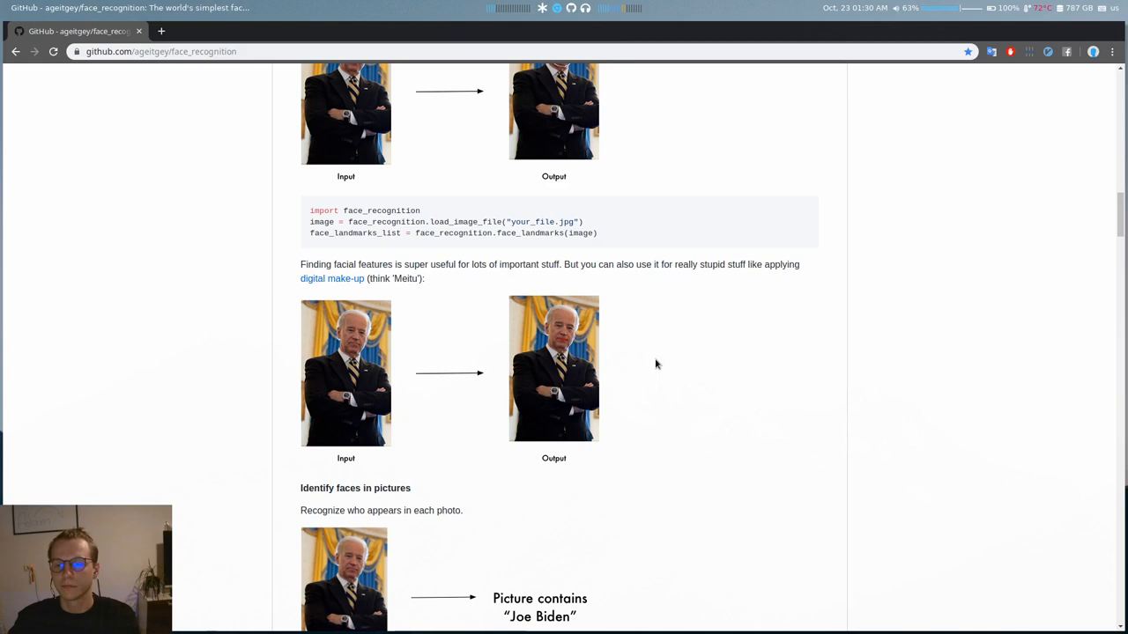
pyautogui.scroll(-3)
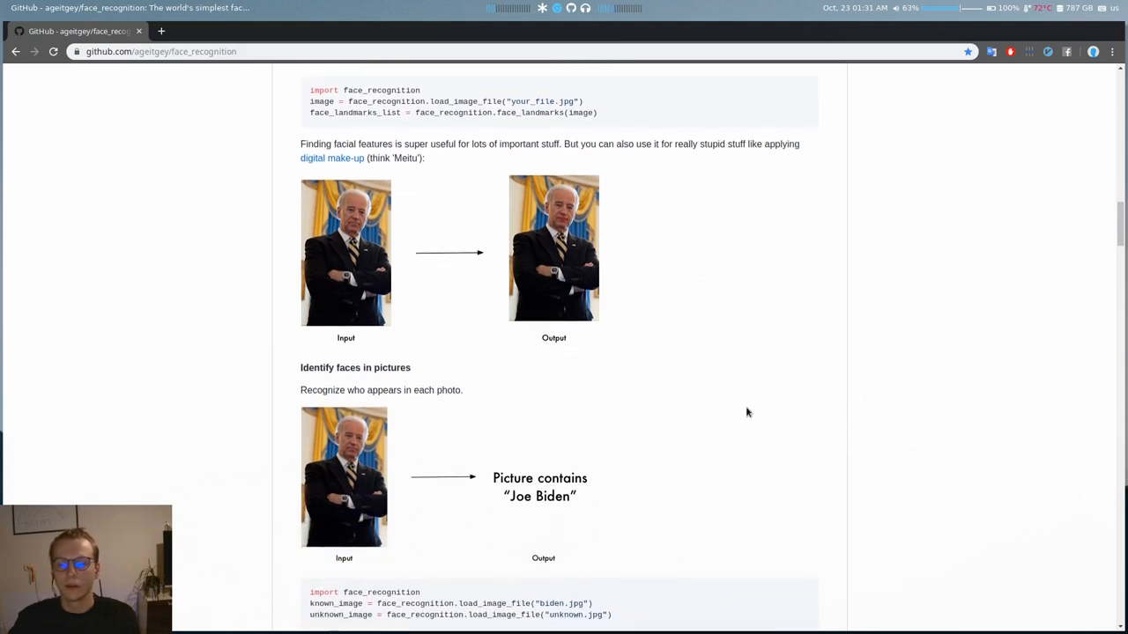
pyautogui.moveTo(706, 484)
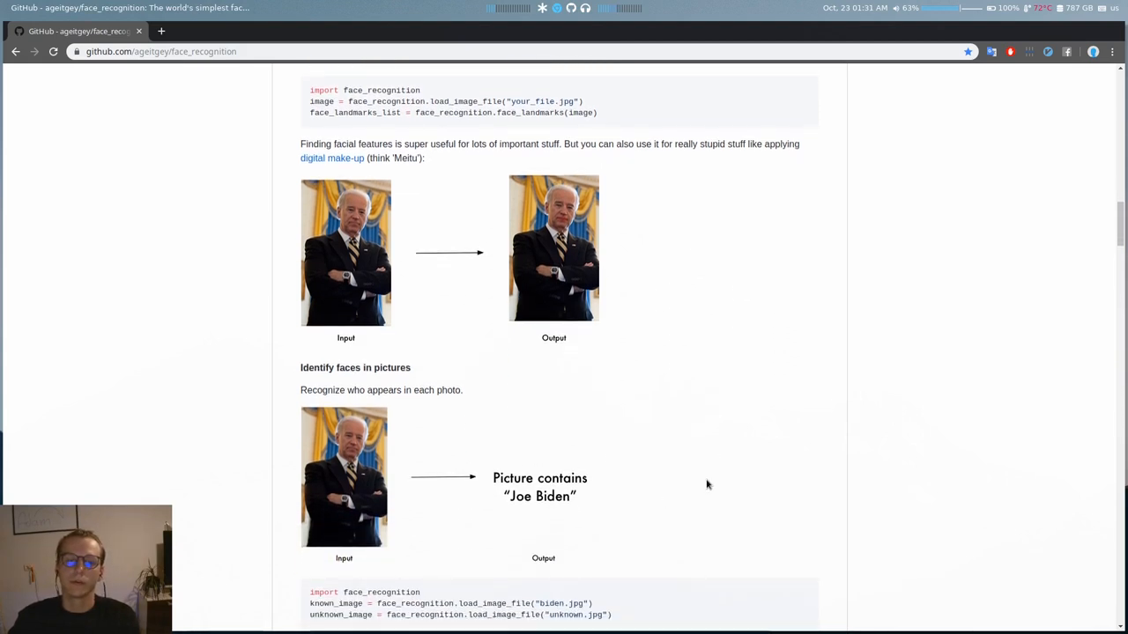
pyautogui.moveTo(716, 485)
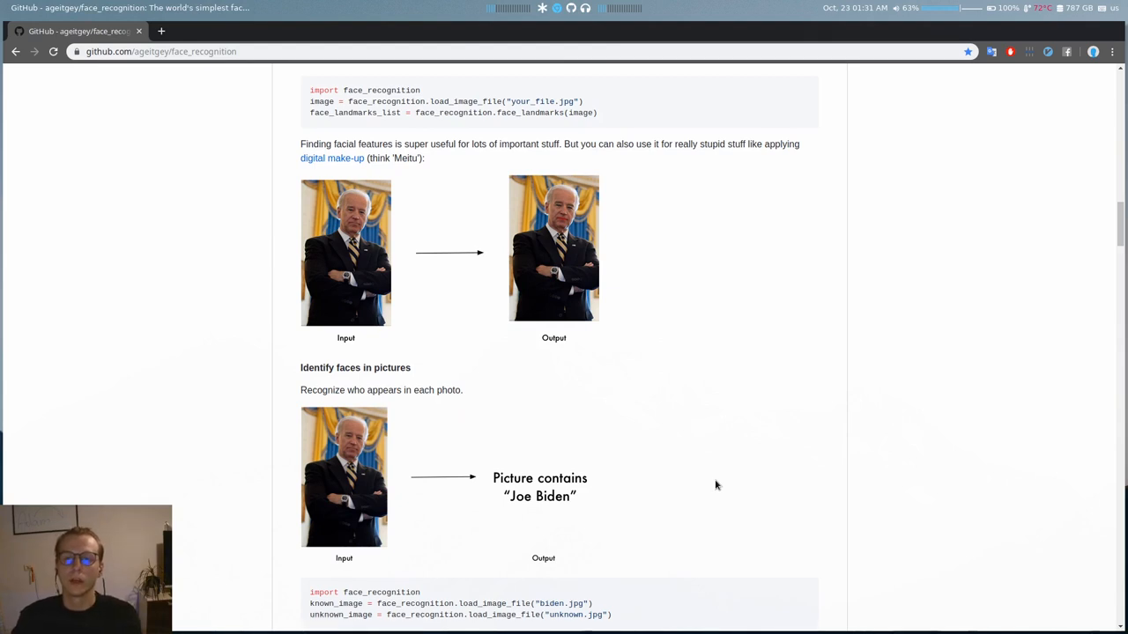
pyautogui.scroll(3)
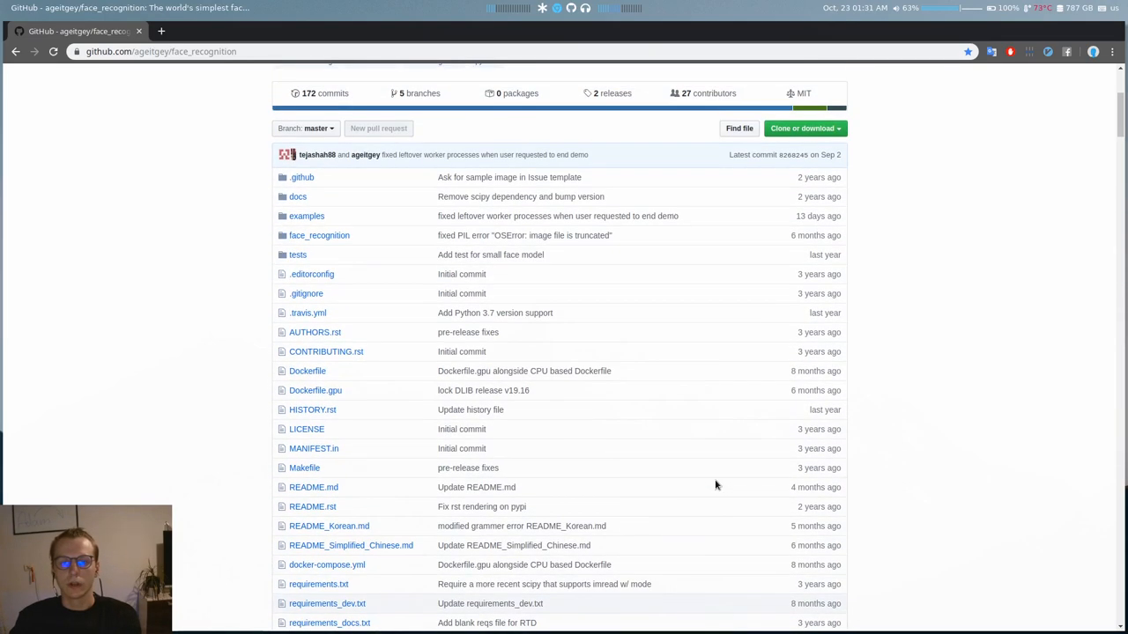
pyautogui.moveTo(245, 234)
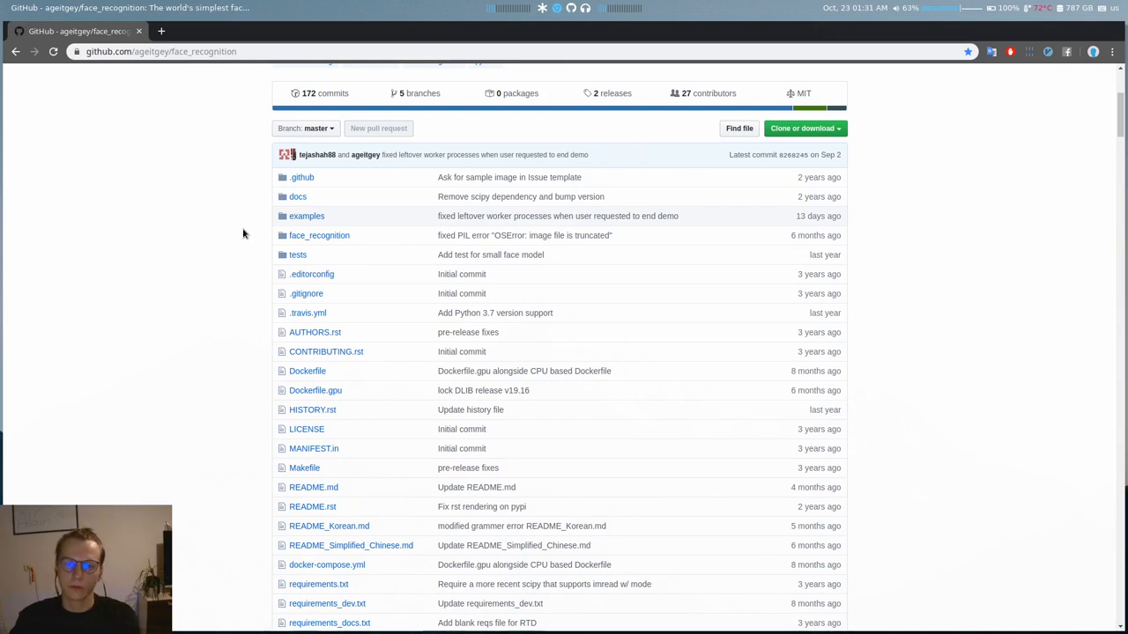
pyautogui.moveTo(307, 216)
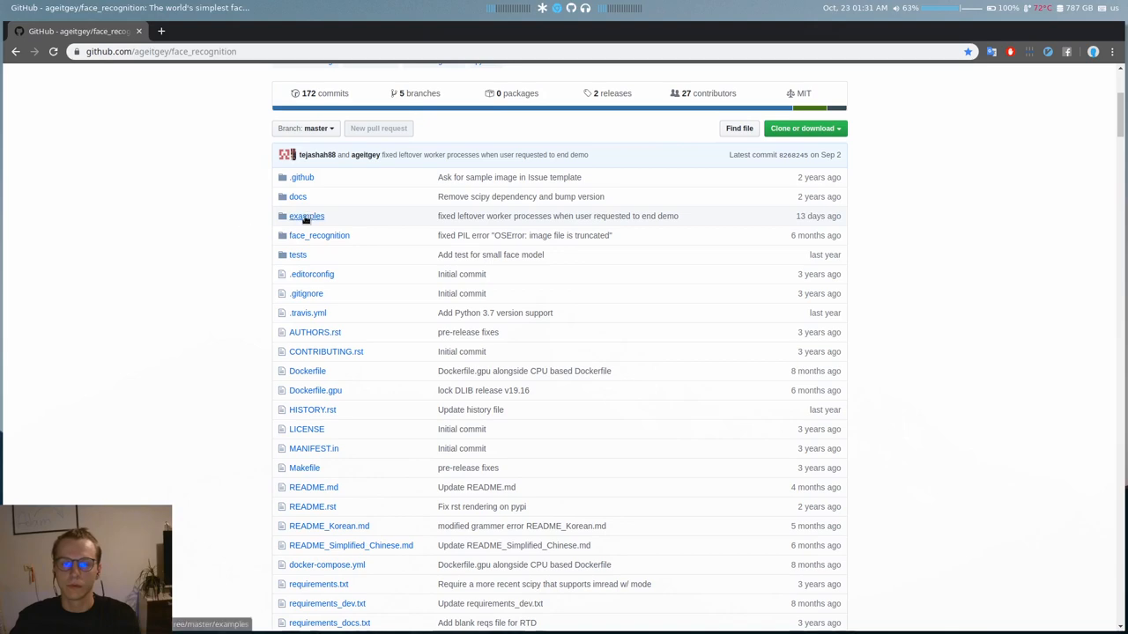
pyautogui.moveTo(236, 298)
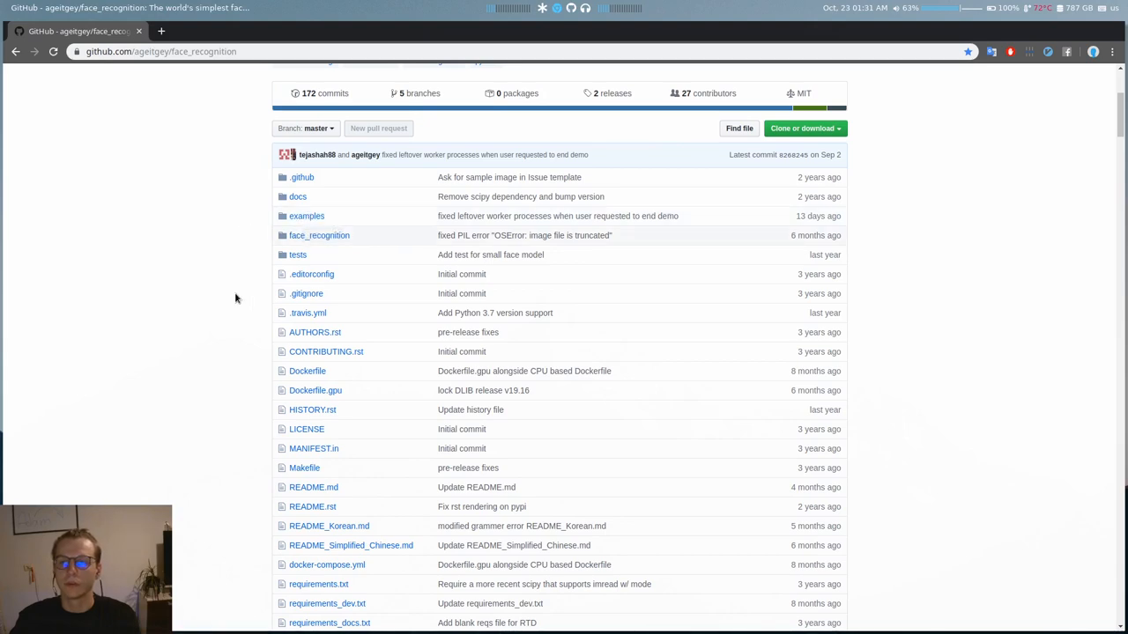
# Scroll to the repository file listing showing the examples folder.
pyautogui.scroll(-3)
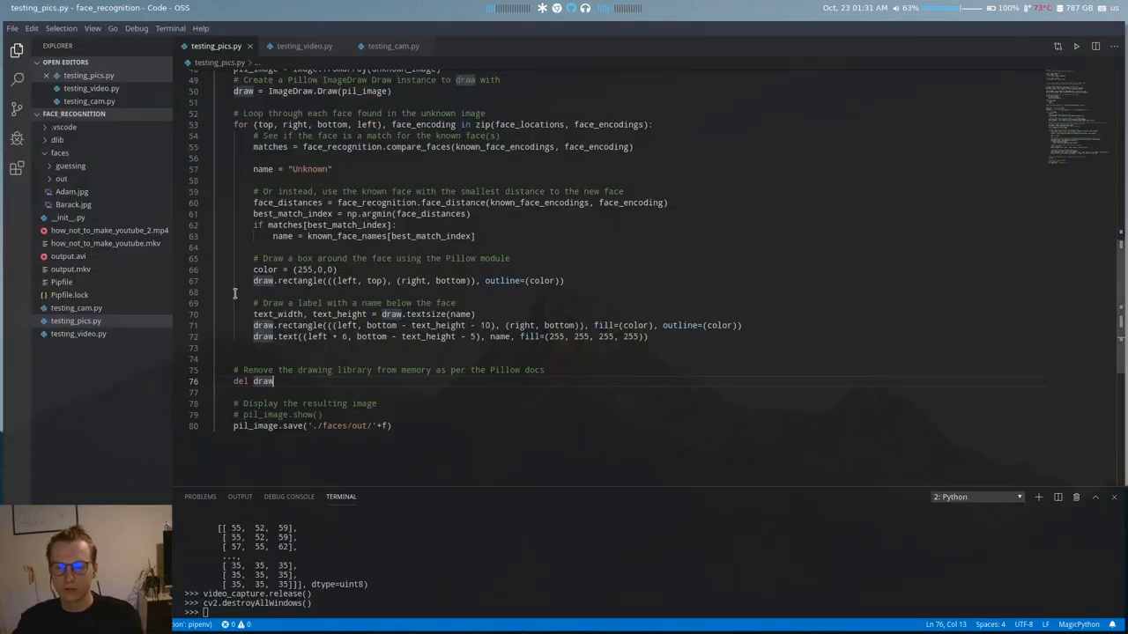
pyautogui.moveTo(468, 304)
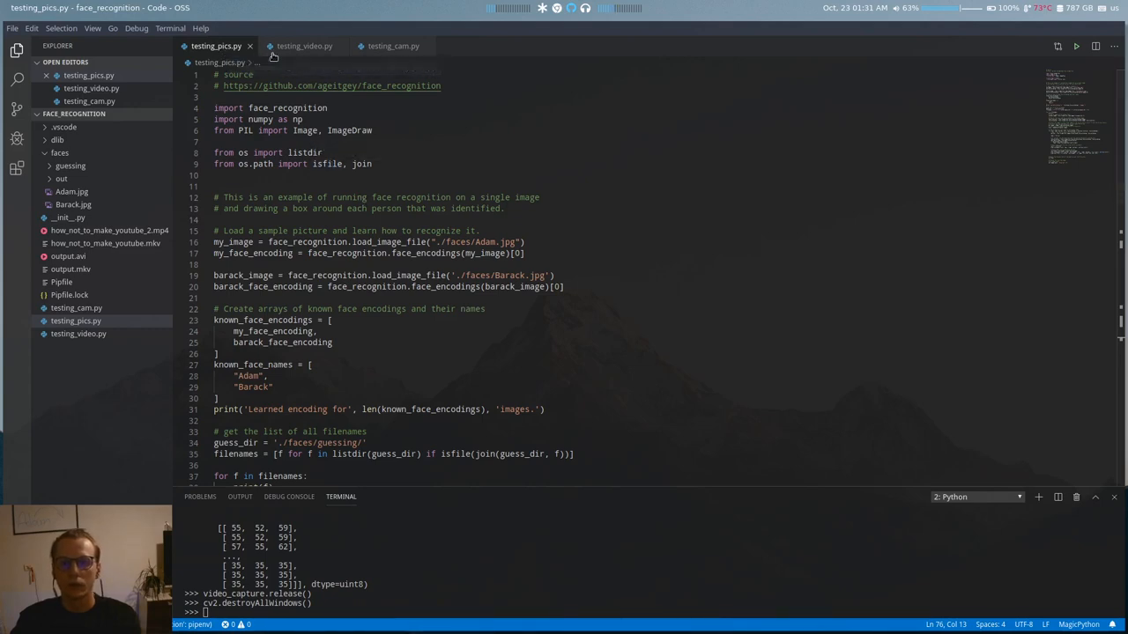
pyautogui.moveTo(304, 45)
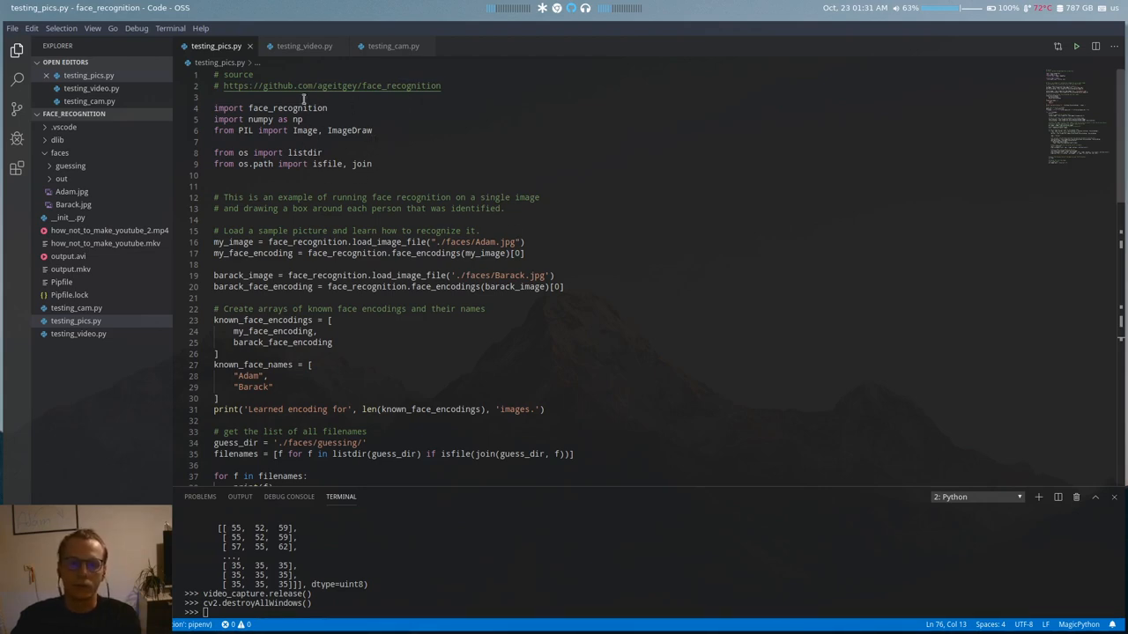
# Highlight the PIL import, then scroll through Adam and Barack's known-face encodings.
pyautogui.doubleClick(286, 107)
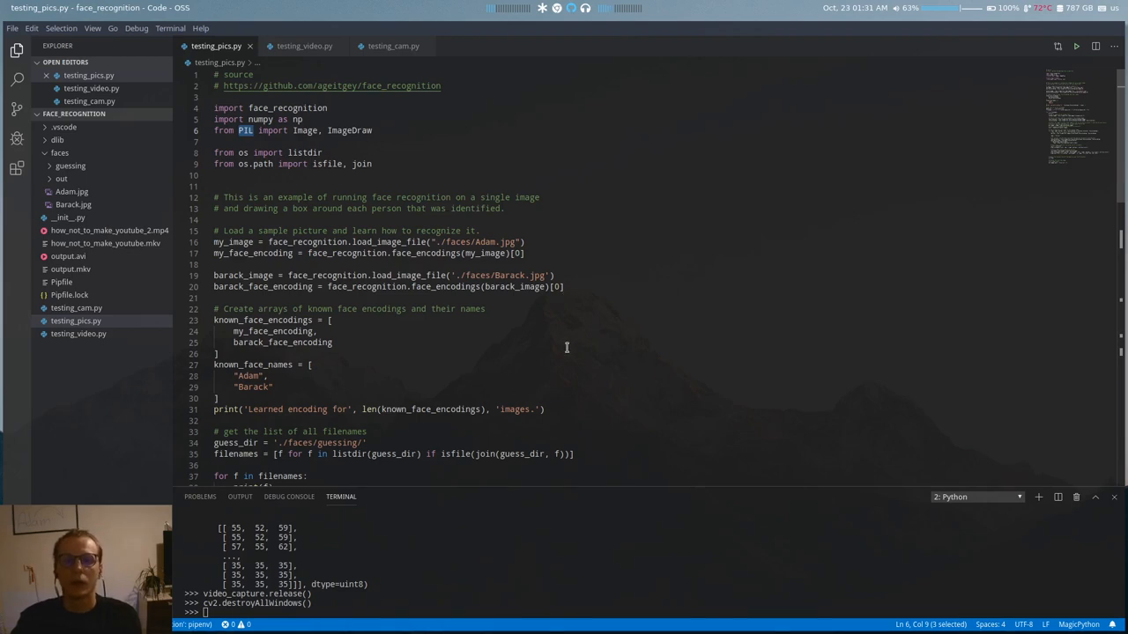
pyautogui.scroll(-3)
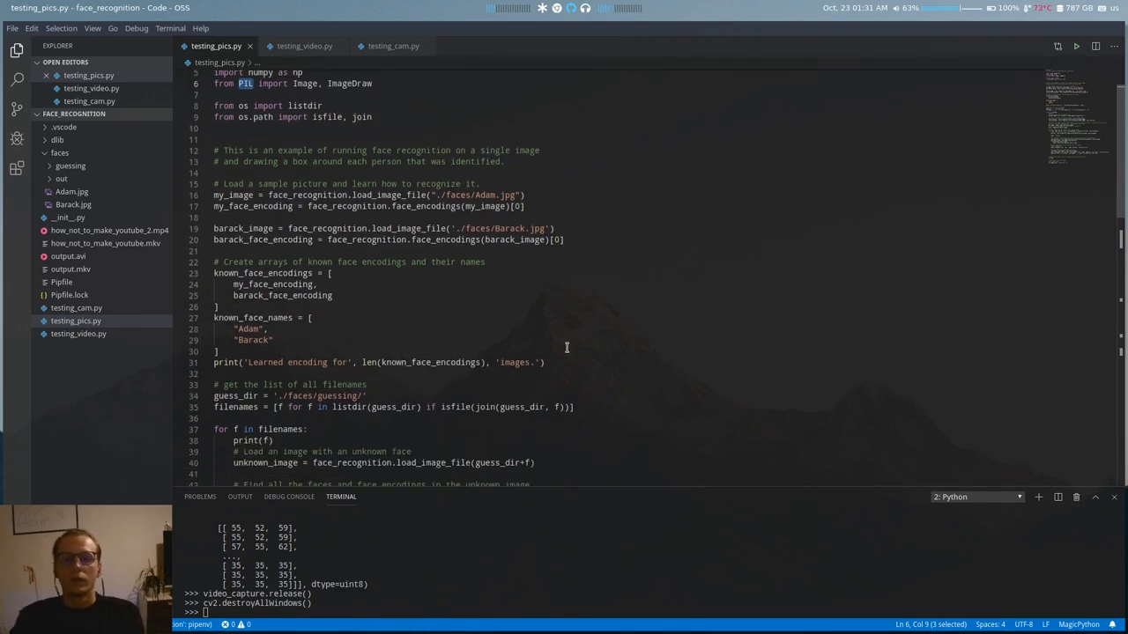
pyautogui.scroll(-3)
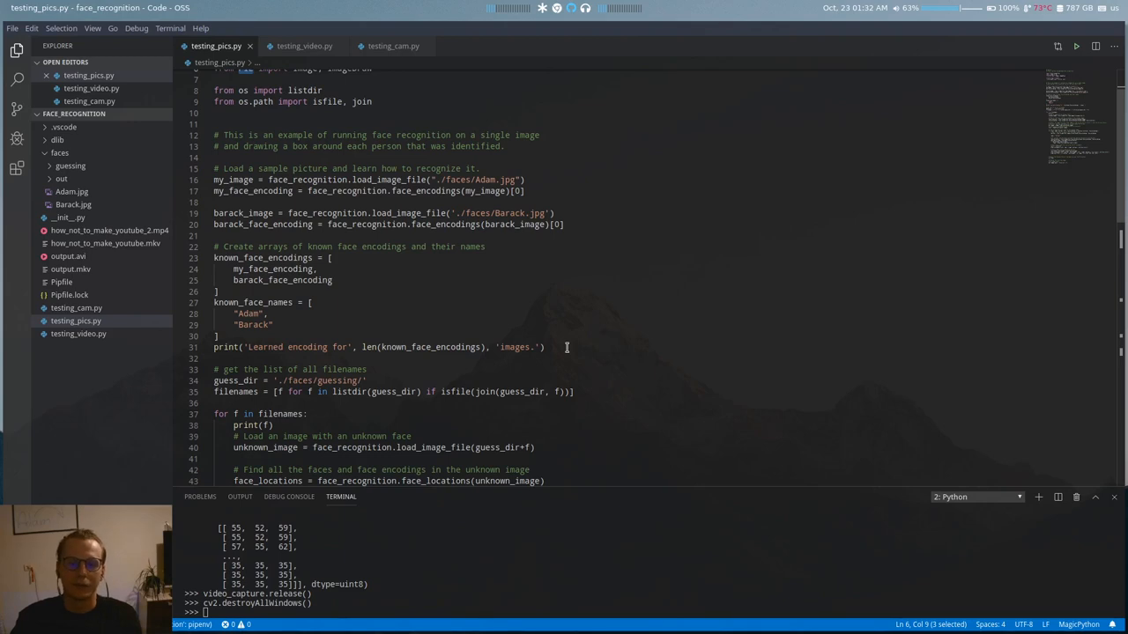
pyautogui.moveTo(588, 281)
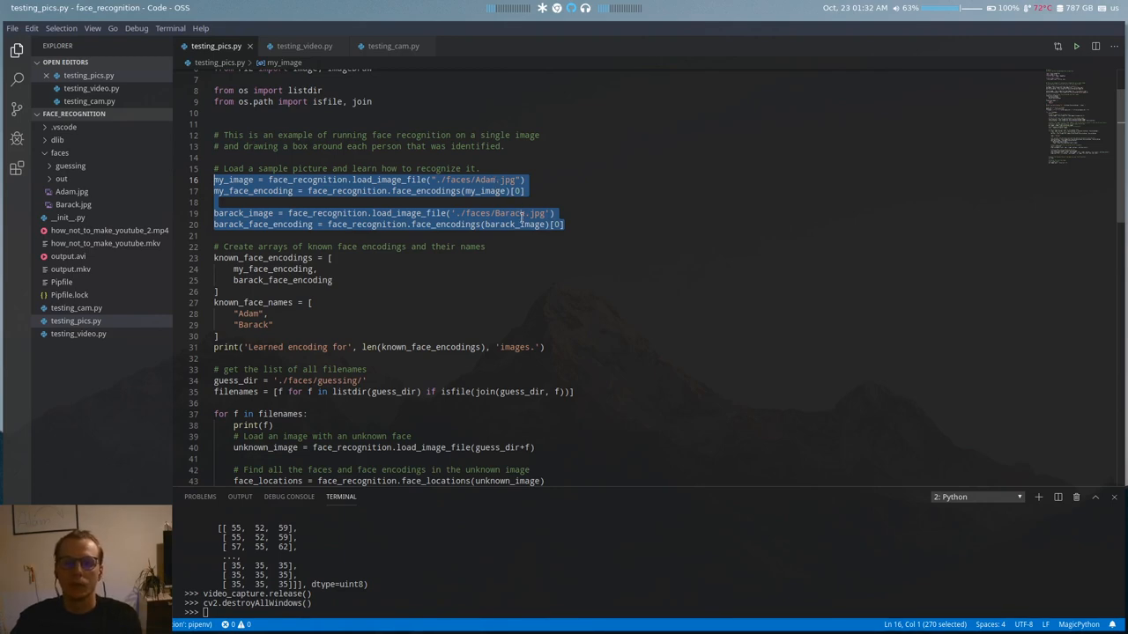
# Deselect the face-loading lines and scroll down to the per-image matching loop.
pyautogui.click(392, 191)
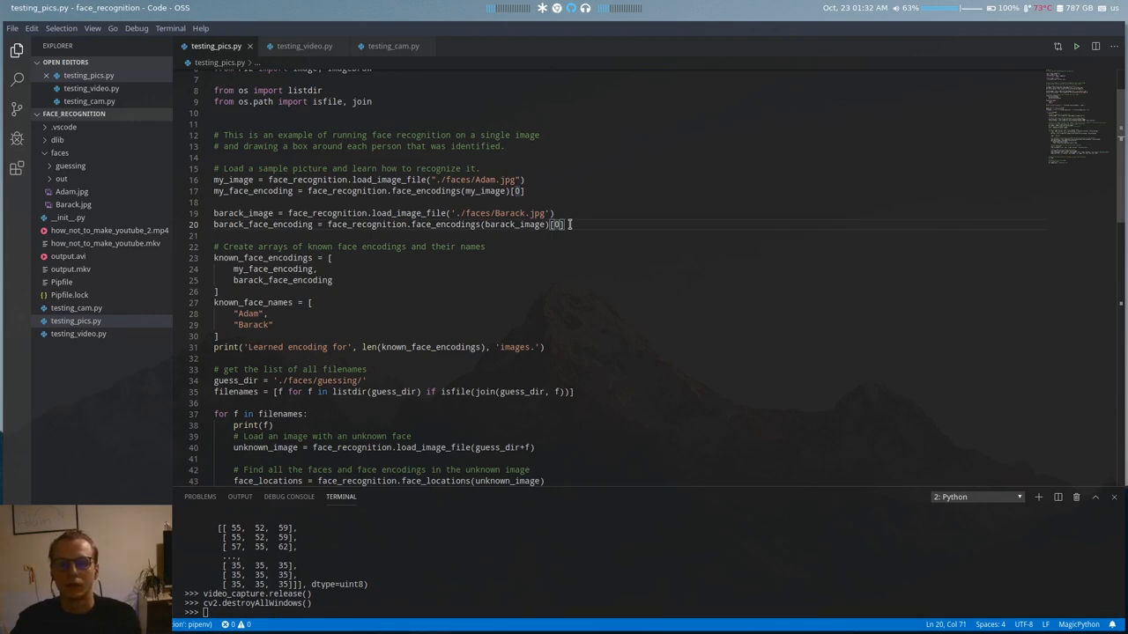
pyautogui.moveTo(504, 295)
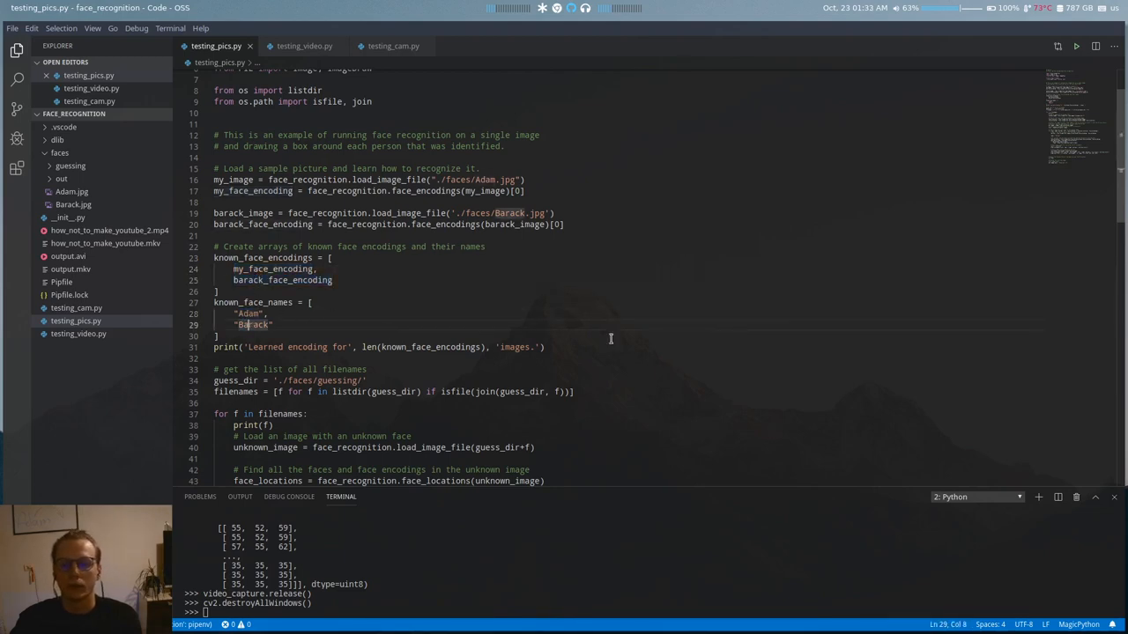
pyautogui.moveTo(681, 403)
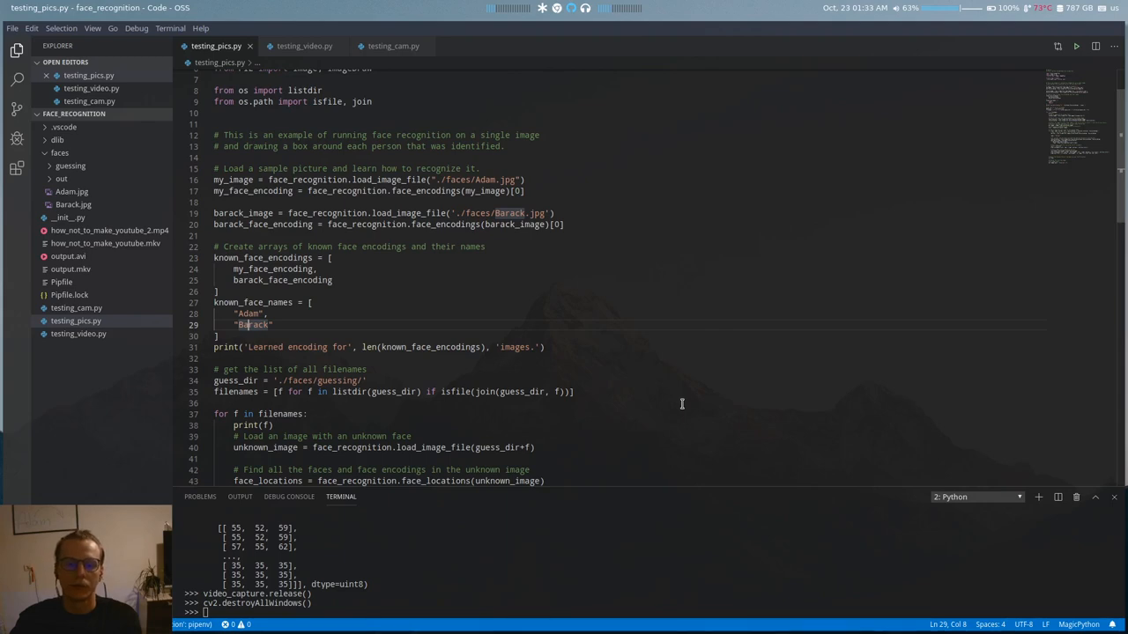
pyautogui.scroll(-3)
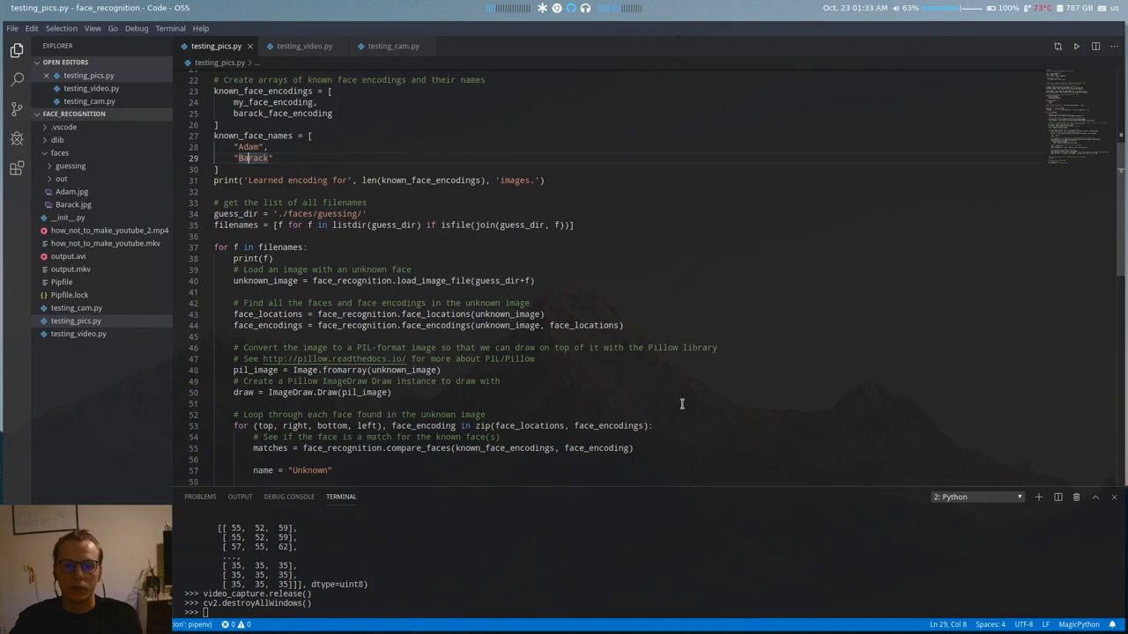
pyautogui.scroll(-3)
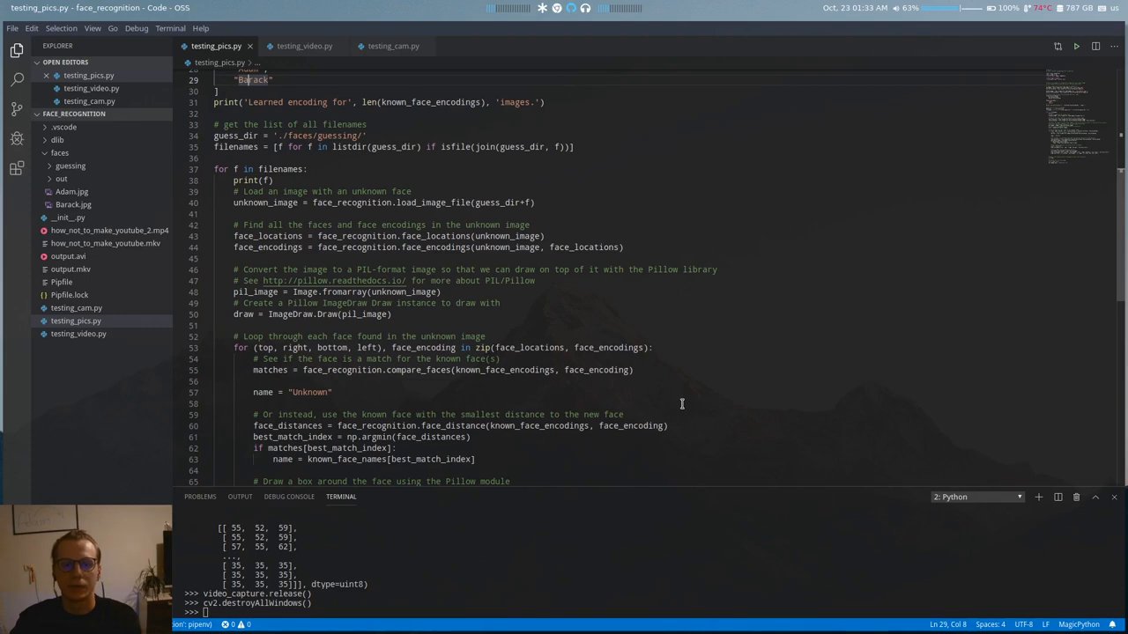
pyautogui.moveTo(309, 191)
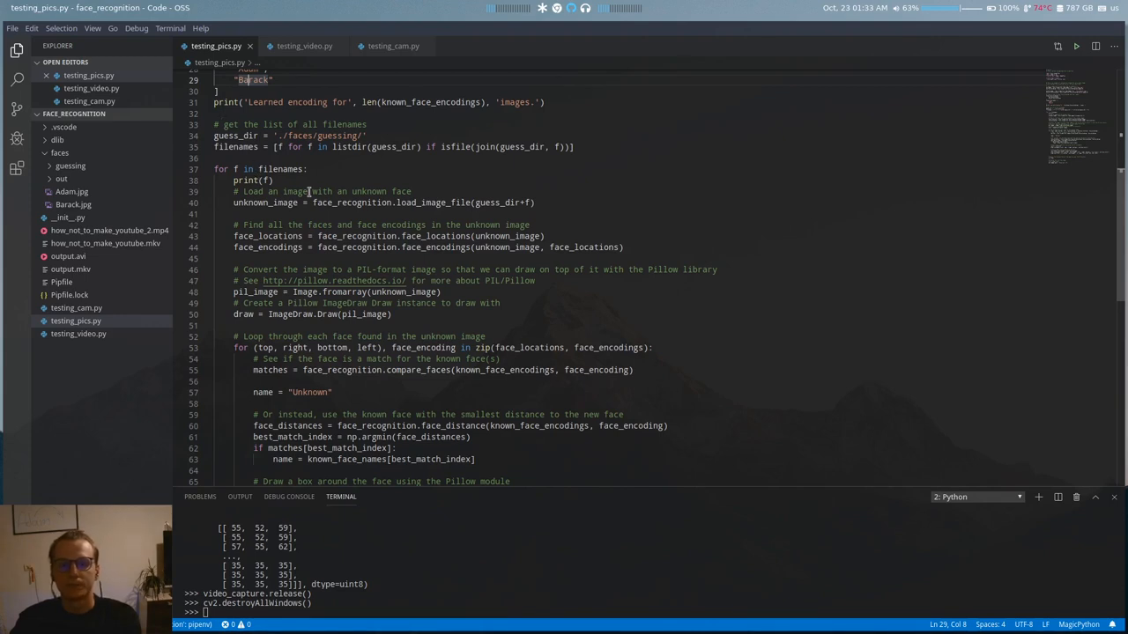
pyautogui.moveTo(352, 203)
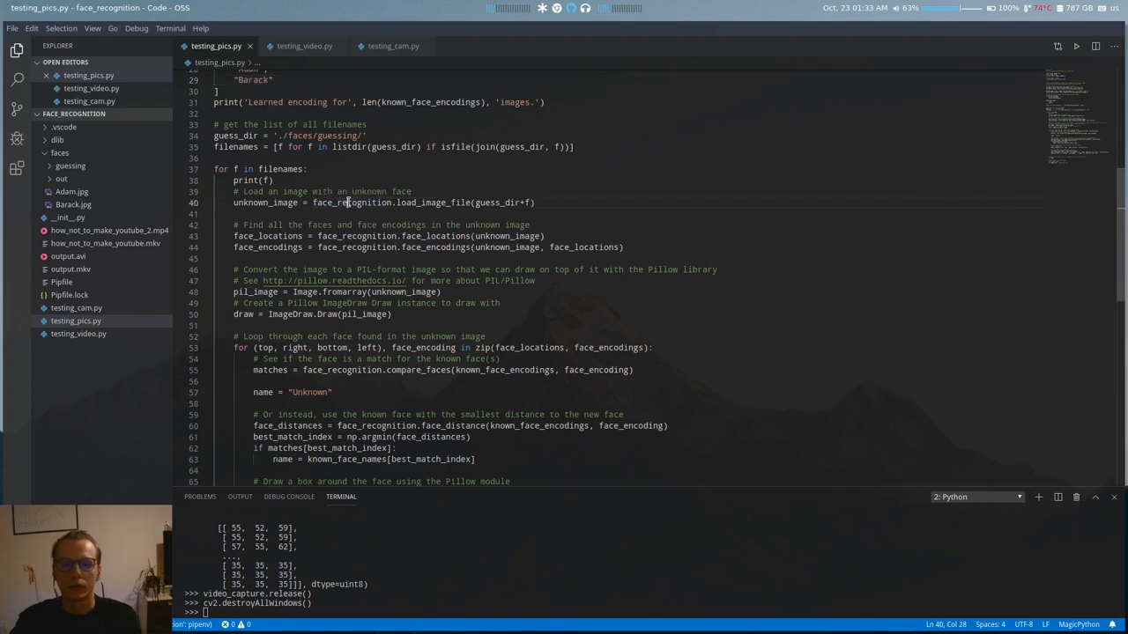
pyautogui.doubleClick(355, 236)
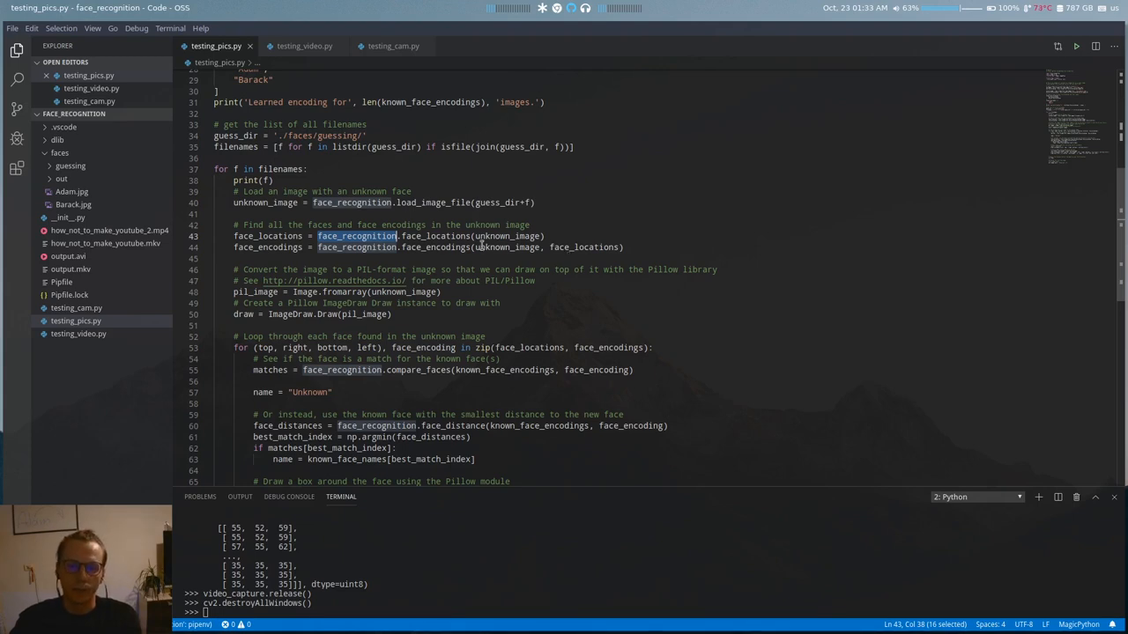
pyautogui.doubleClick(436, 235)
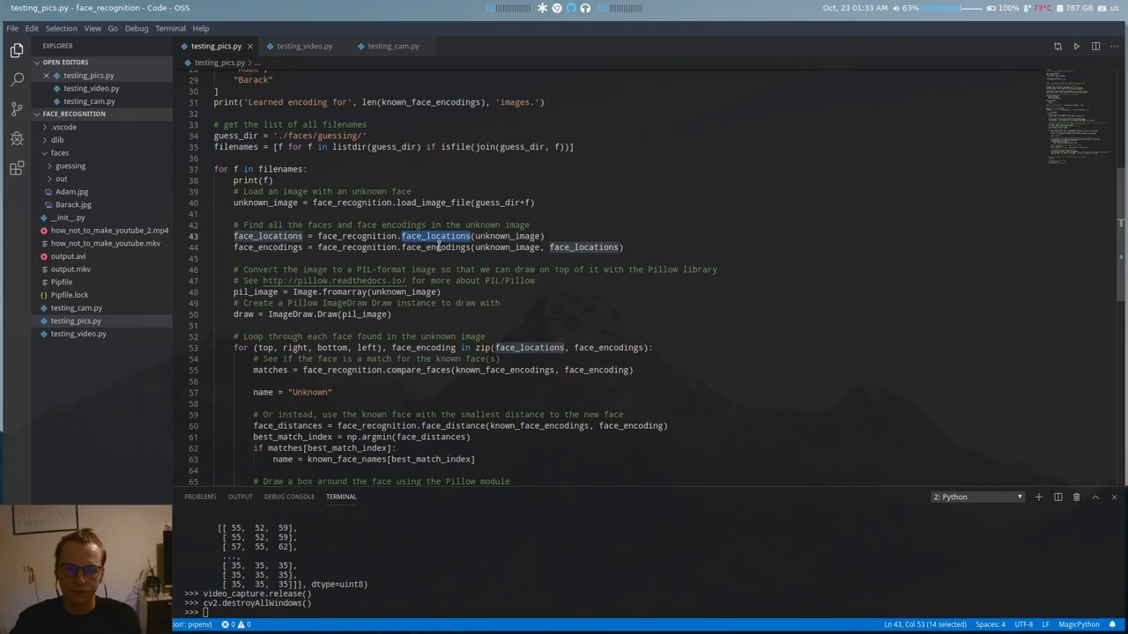
pyautogui.doubleClick(435, 246)
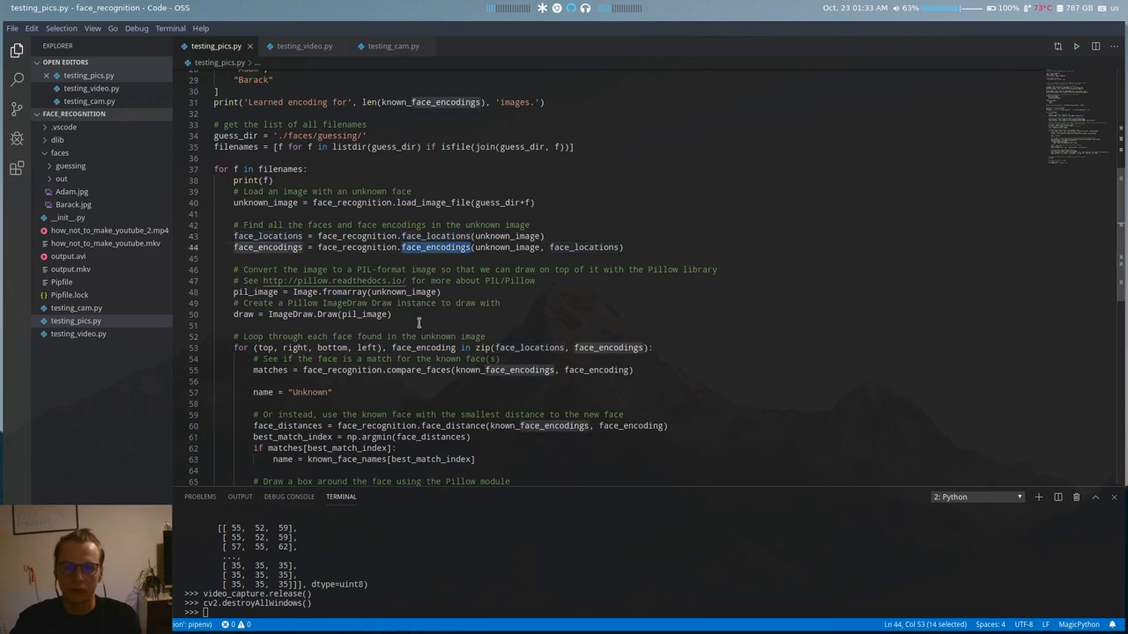
pyautogui.scroll(-3)
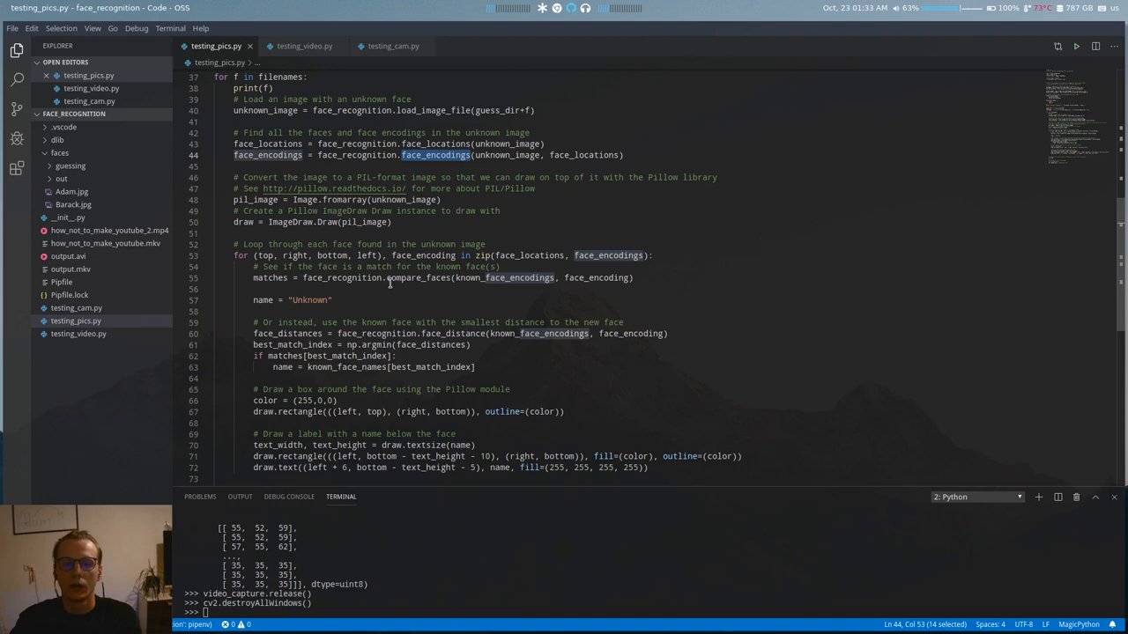
pyautogui.moveTo(532, 318)
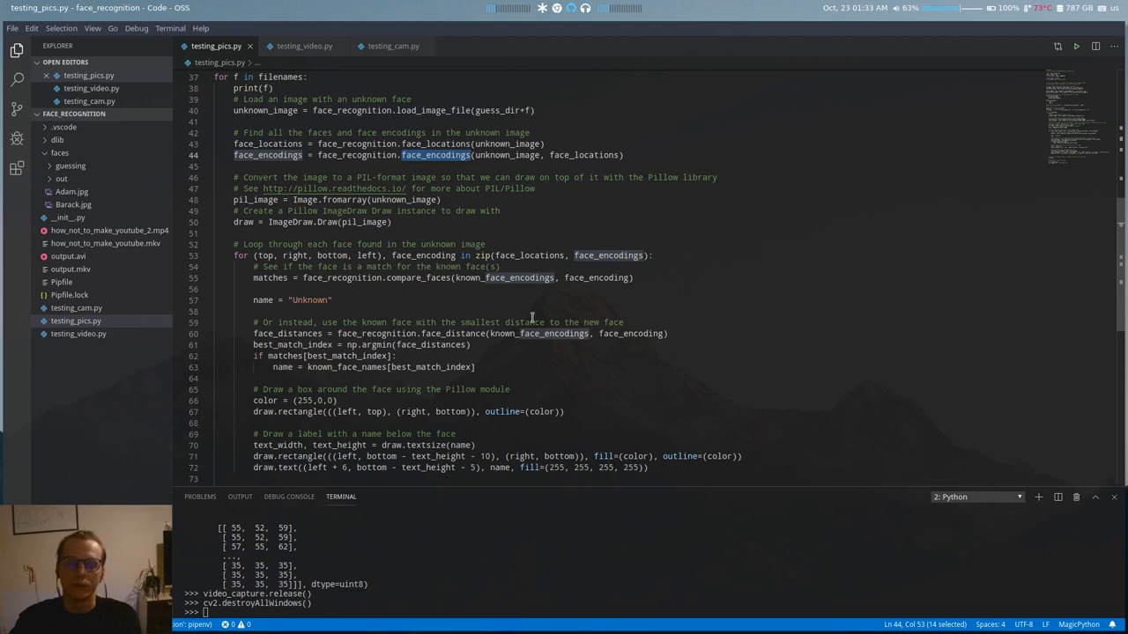
pyautogui.moveTo(504, 278)
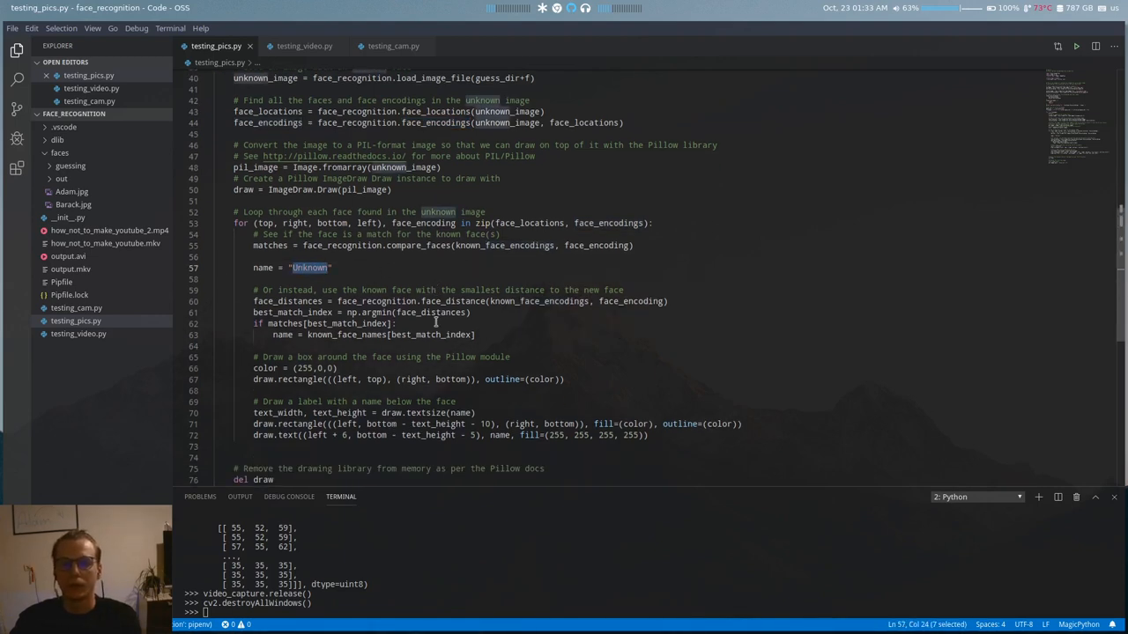
pyautogui.scroll(-3)
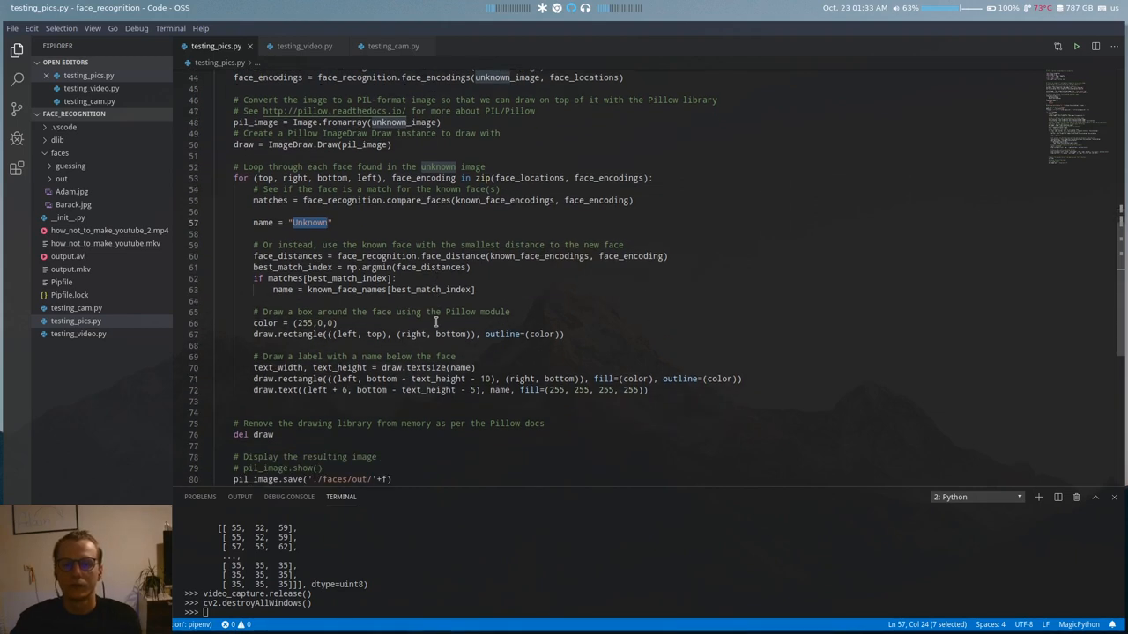
pyautogui.moveTo(377, 307)
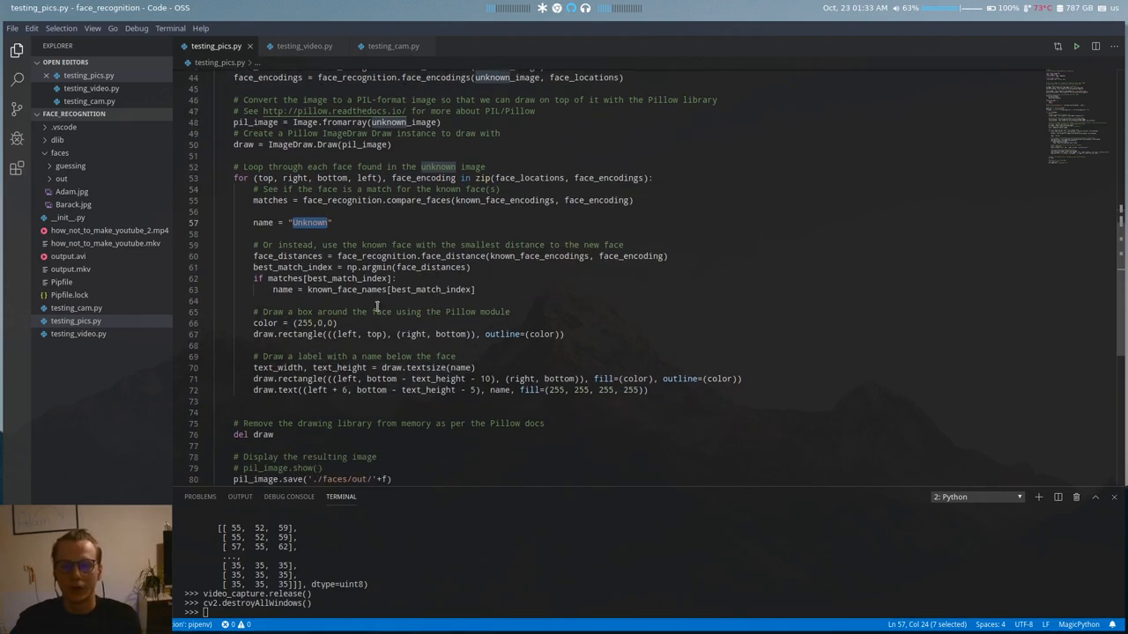
pyautogui.doubleClick(350, 267)
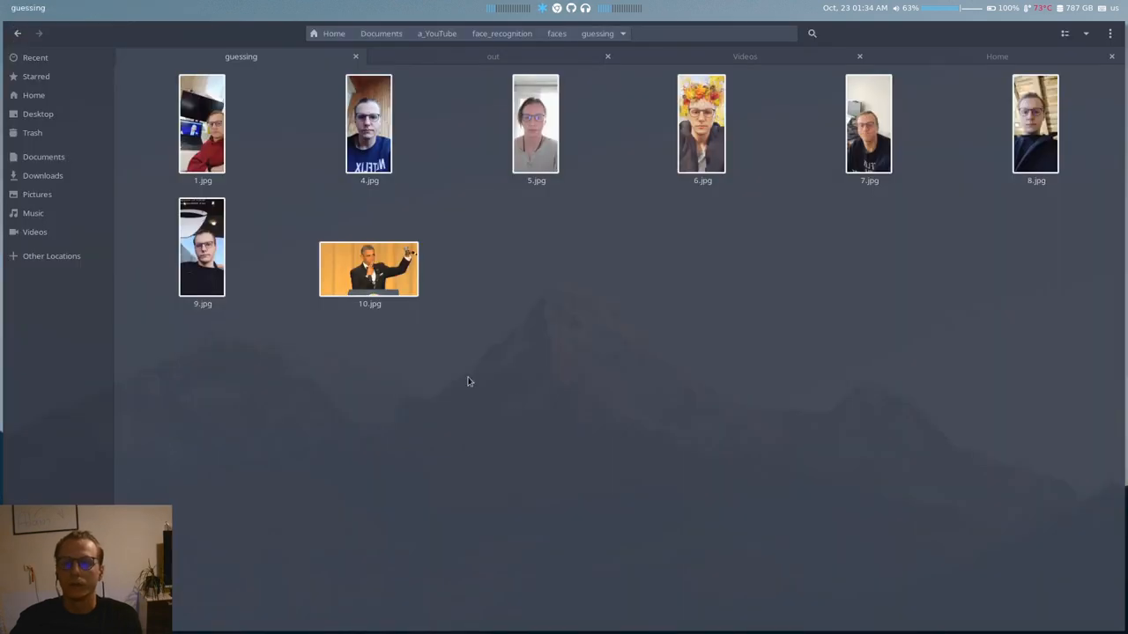
pyautogui.moveTo(429, 432)
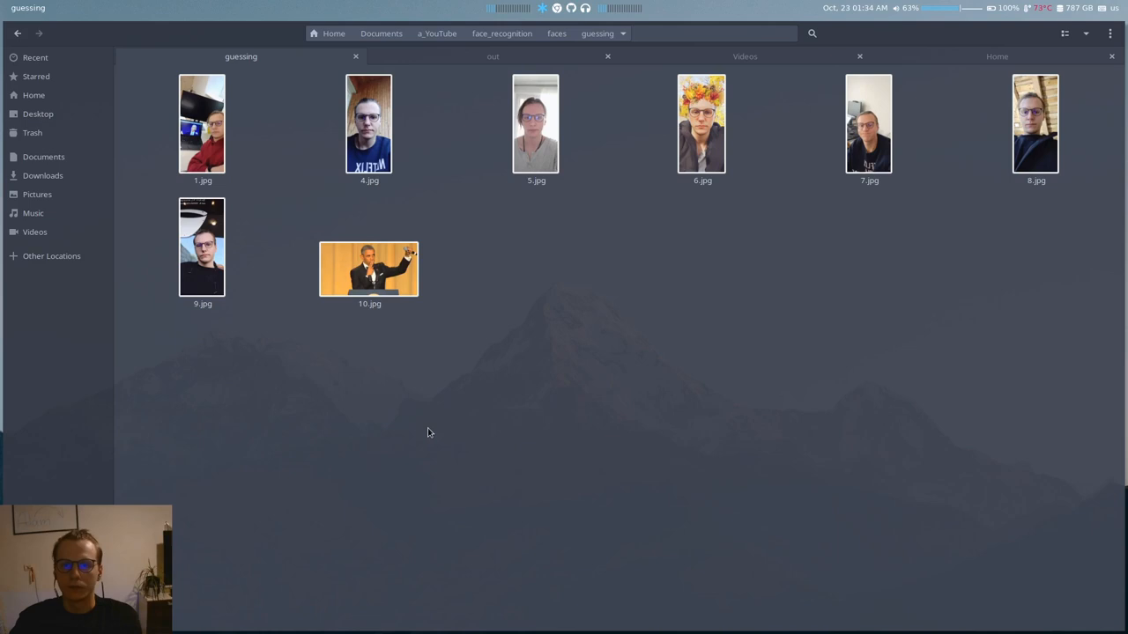
# Switch from the guessing folder to the out folder's red-boxed photos.
pyautogui.click(369, 269)
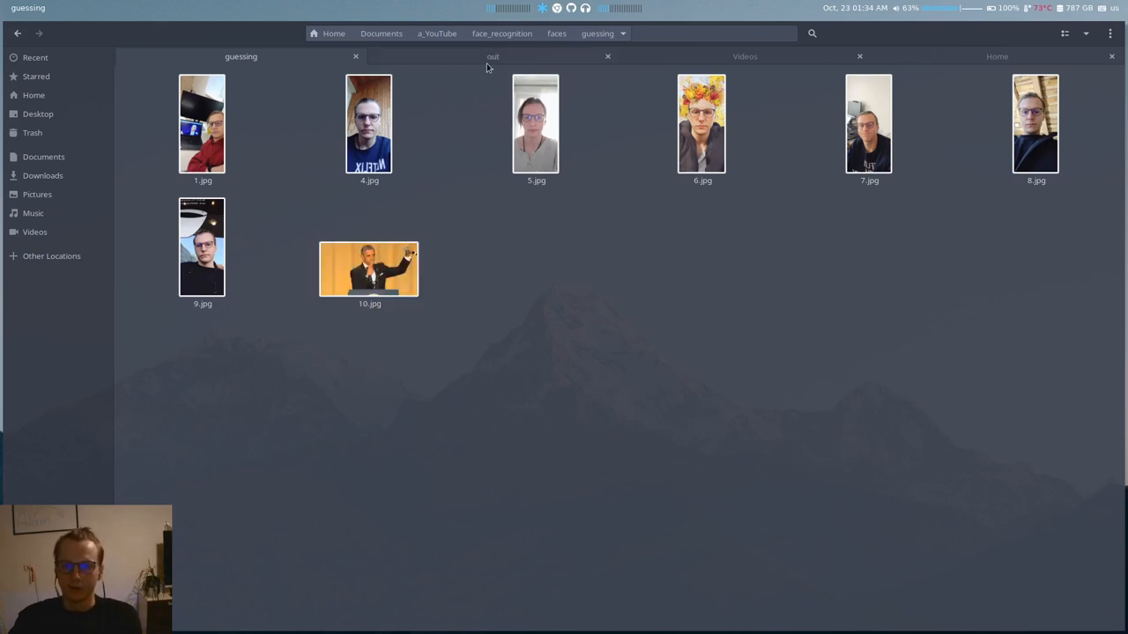
pyautogui.click(492, 56)
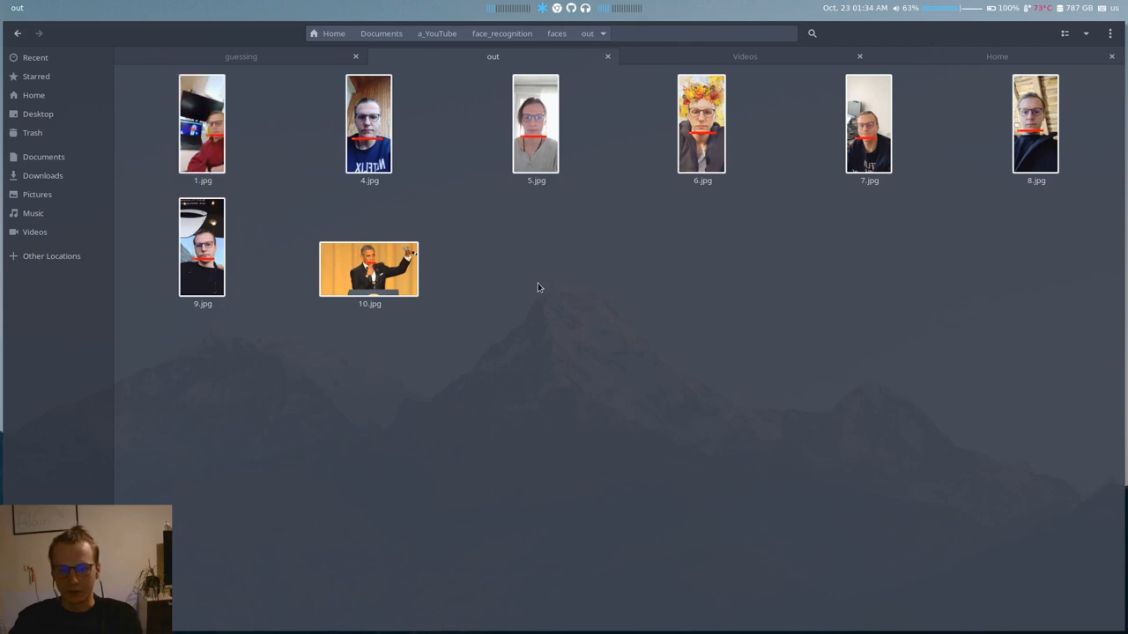
pyautogui.doubleClick(202, 124)
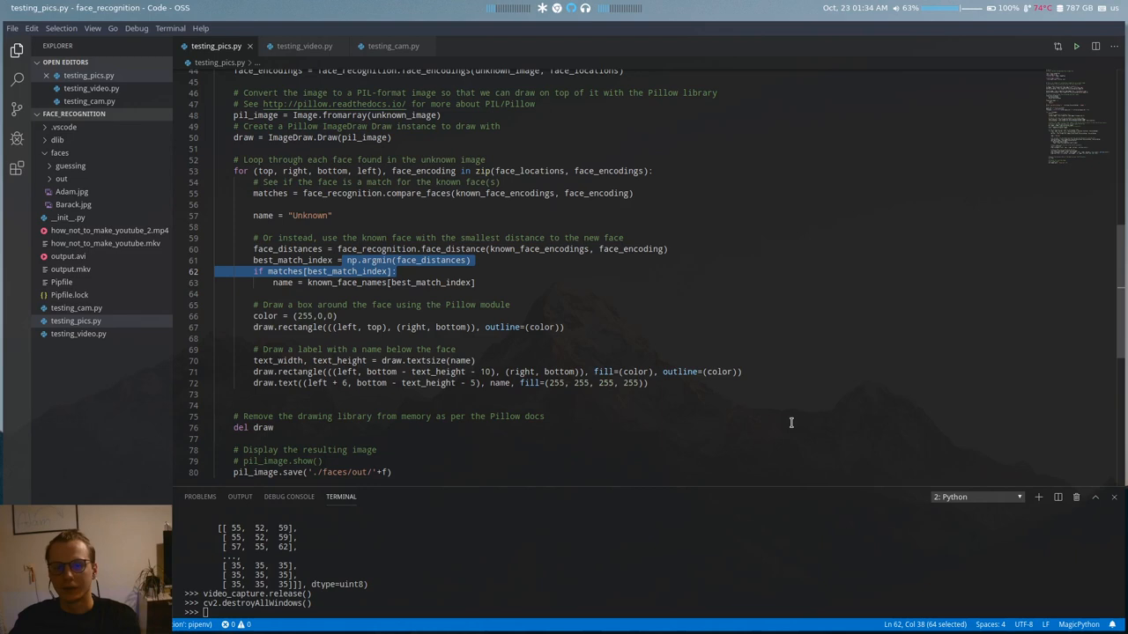
# Deselect the photo script and switch to the testing_video.py tab.
pyautogui.click(374, 361)
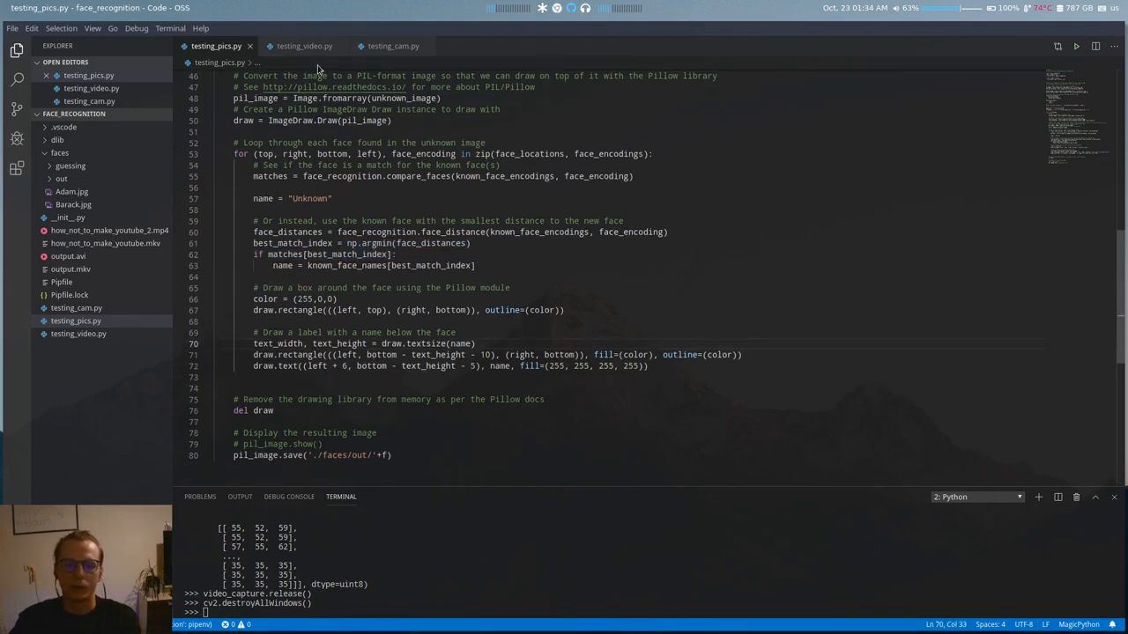
pyautogui.click(304, 45)
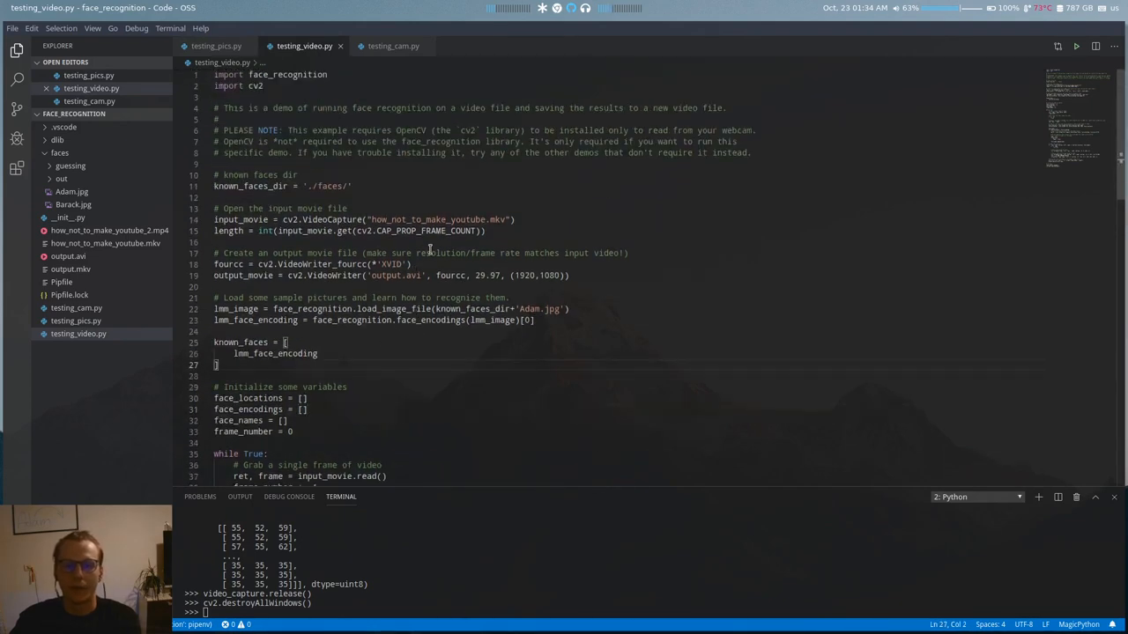
pyautogui.moveTo(710, 217)
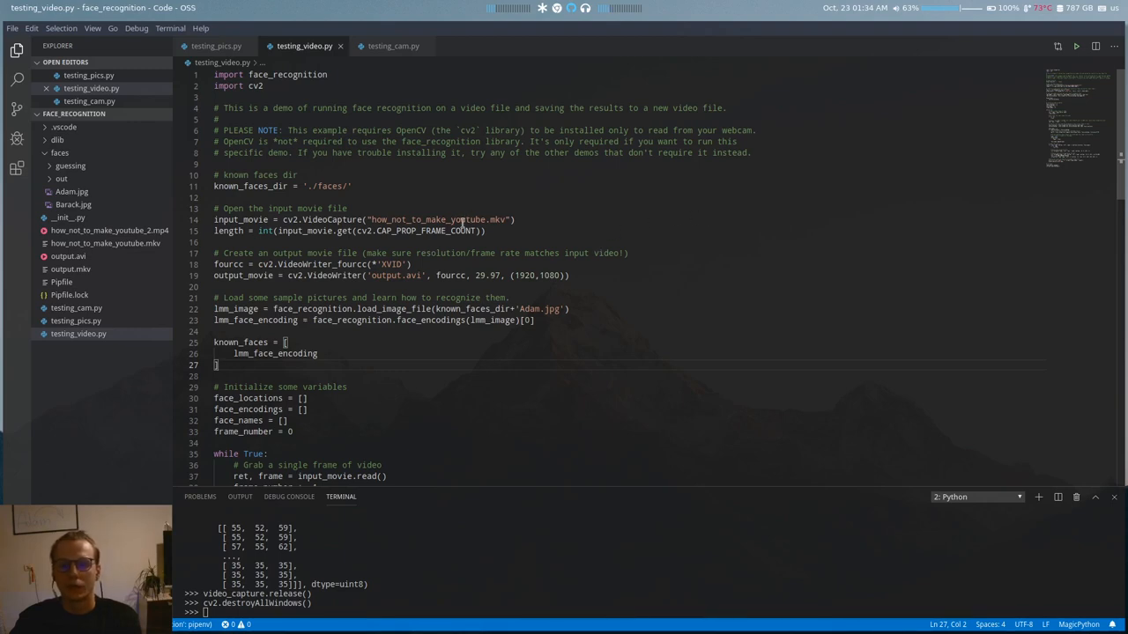
# Select the input video's file name, then scroll to output_movie.write and release.
pyautogui.doubleClick(428, 219)
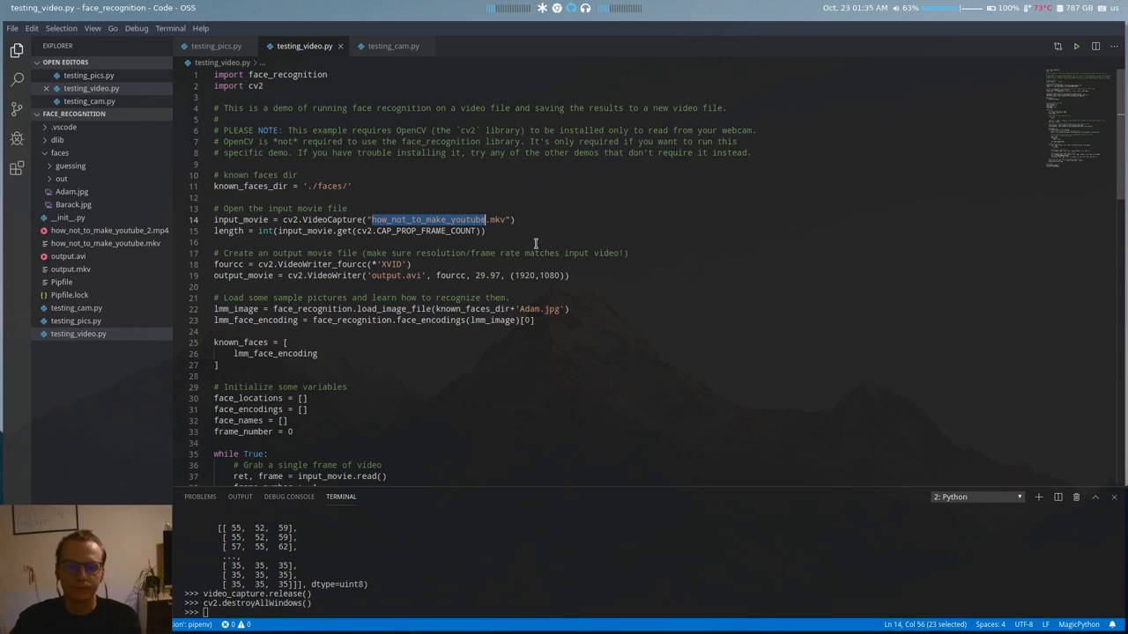
pyautogui.moveTo(527, 260)
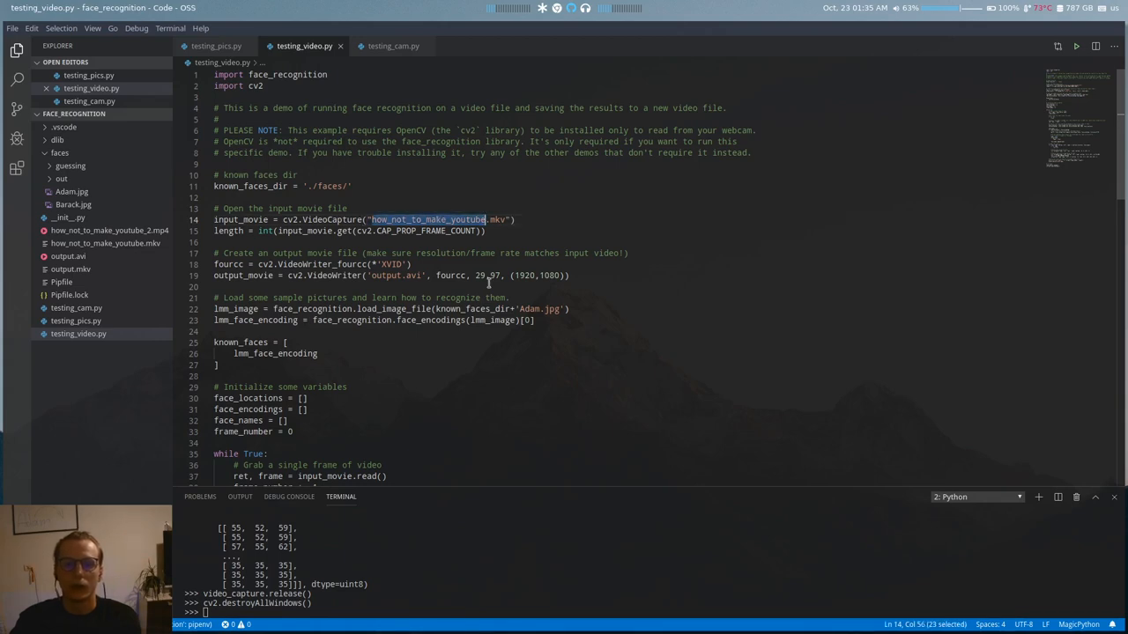
pyautogui.scroll(-3)
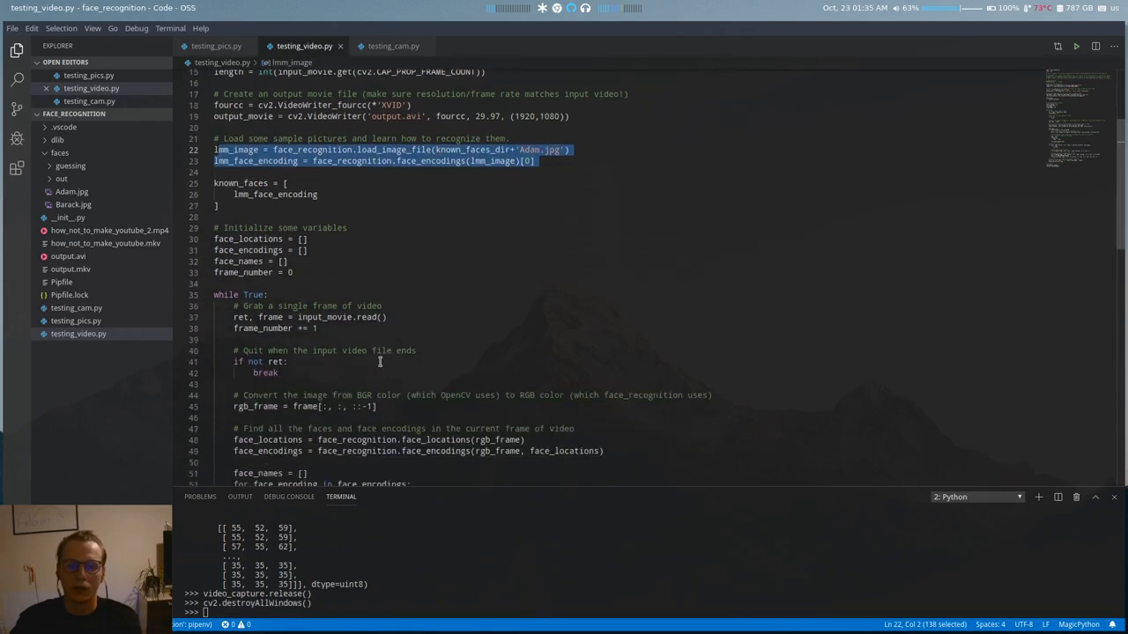
pyautogui.scroll(-3)
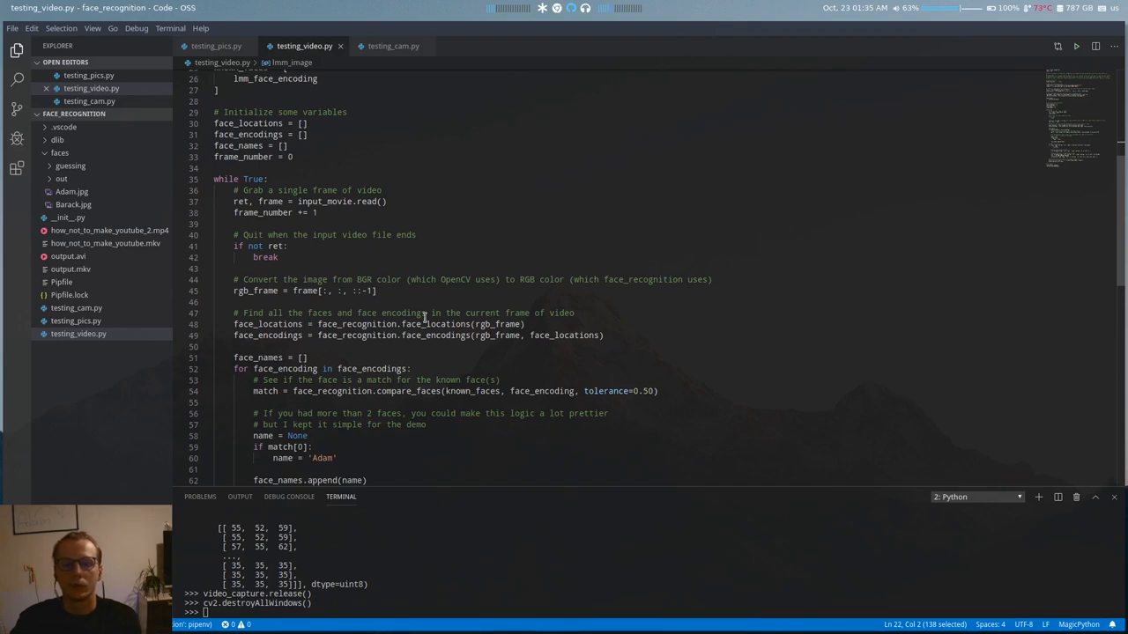
pyautogui.moveTo(422, 362)
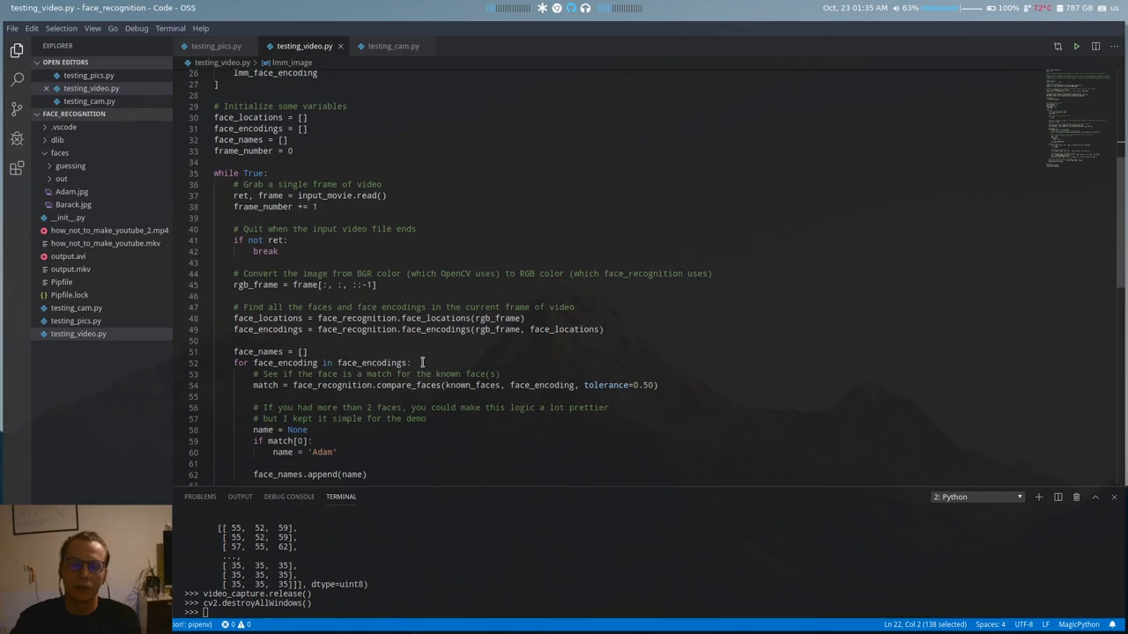
pyautogui.scroll(-3)
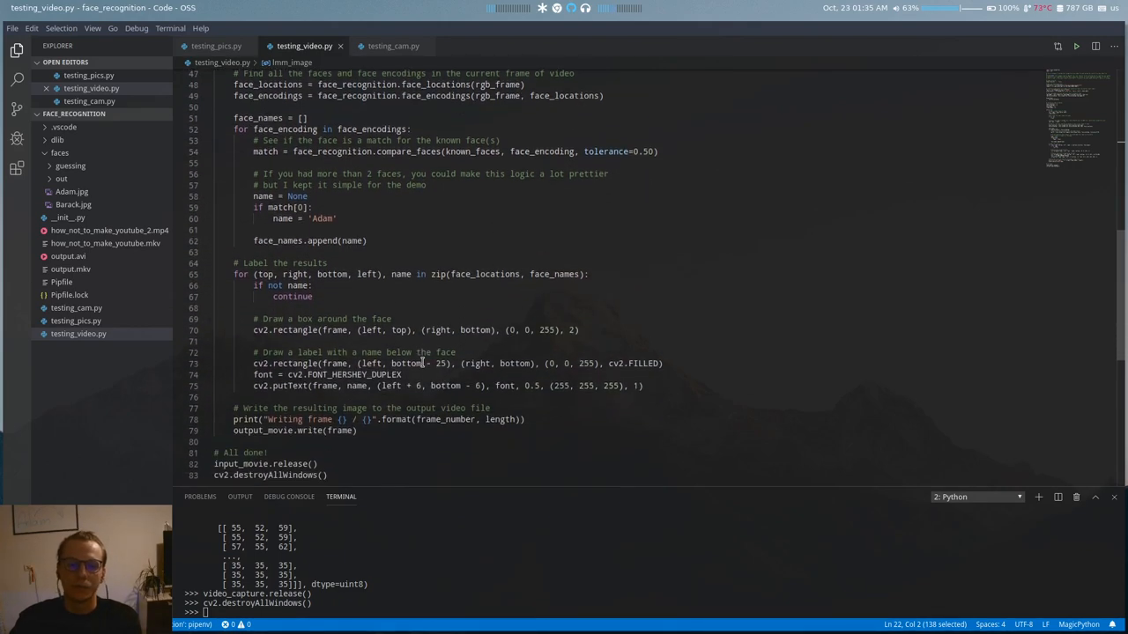
pyautogui.scroll(-3)
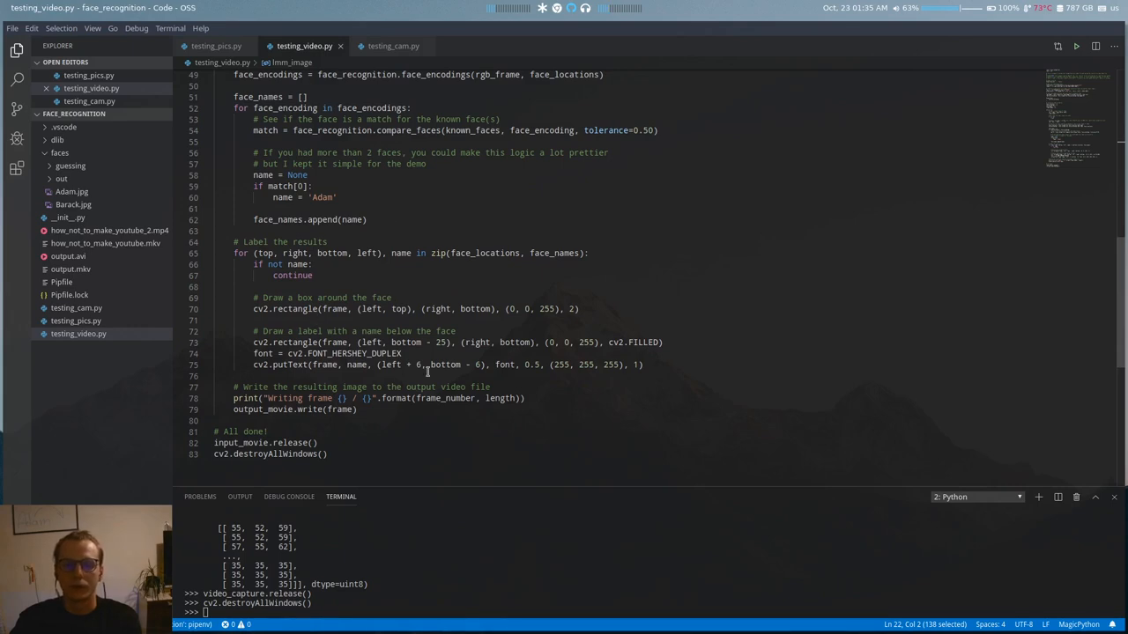
pyautogui.moveTo(440, 406)
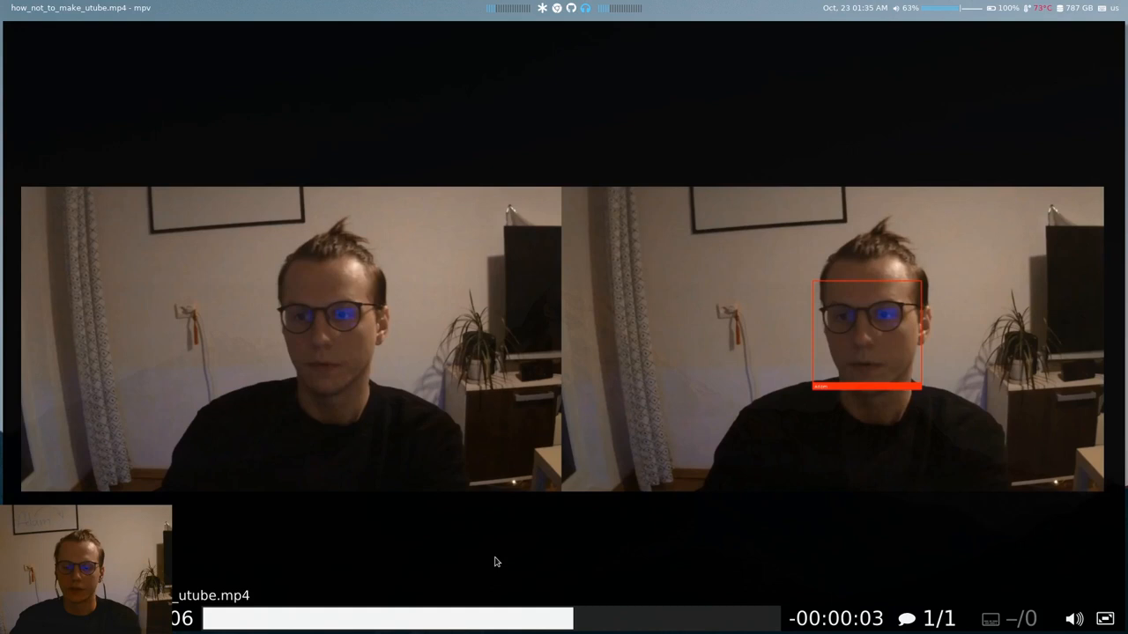
pyautogui.moveTo(346, 485)
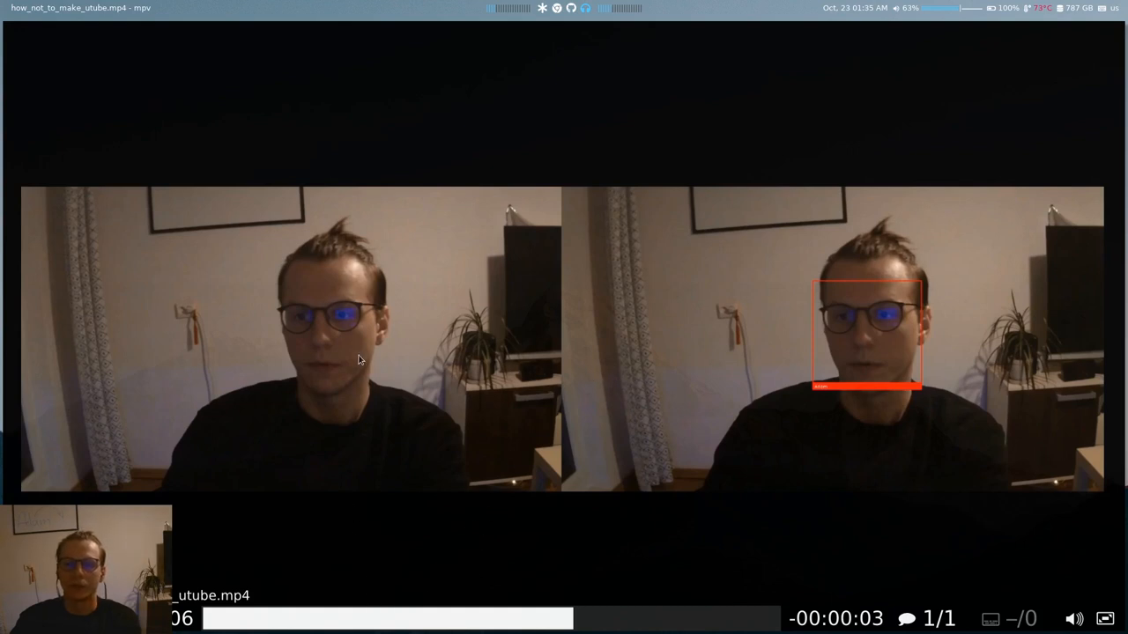
pyautogui.moveTo(276, 517)
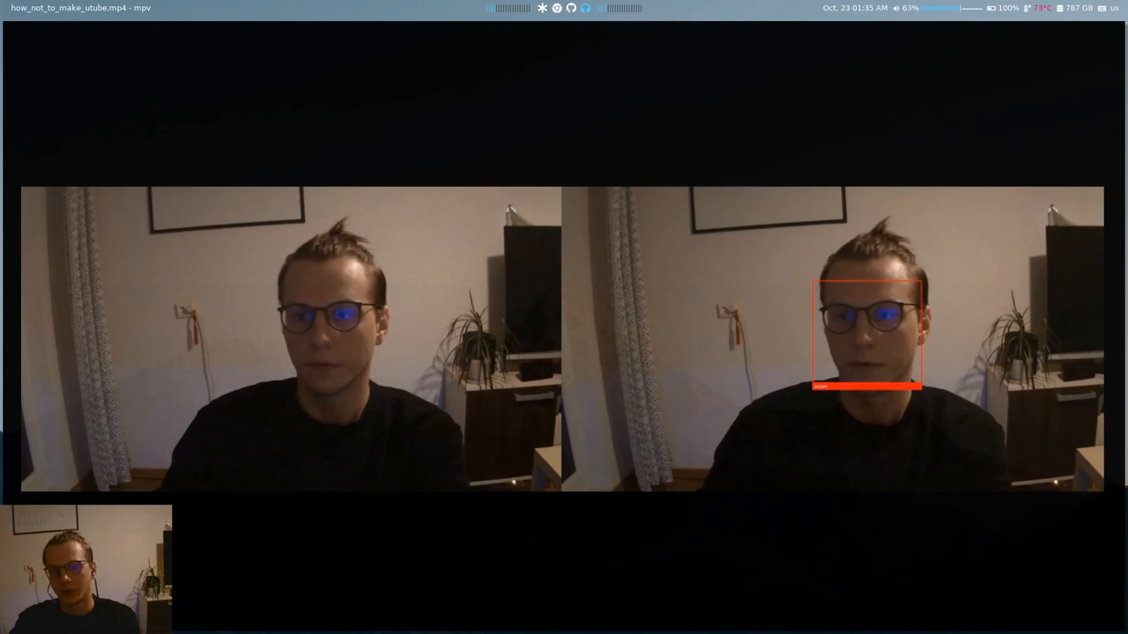
pyautogui.moveTo(518, 445)
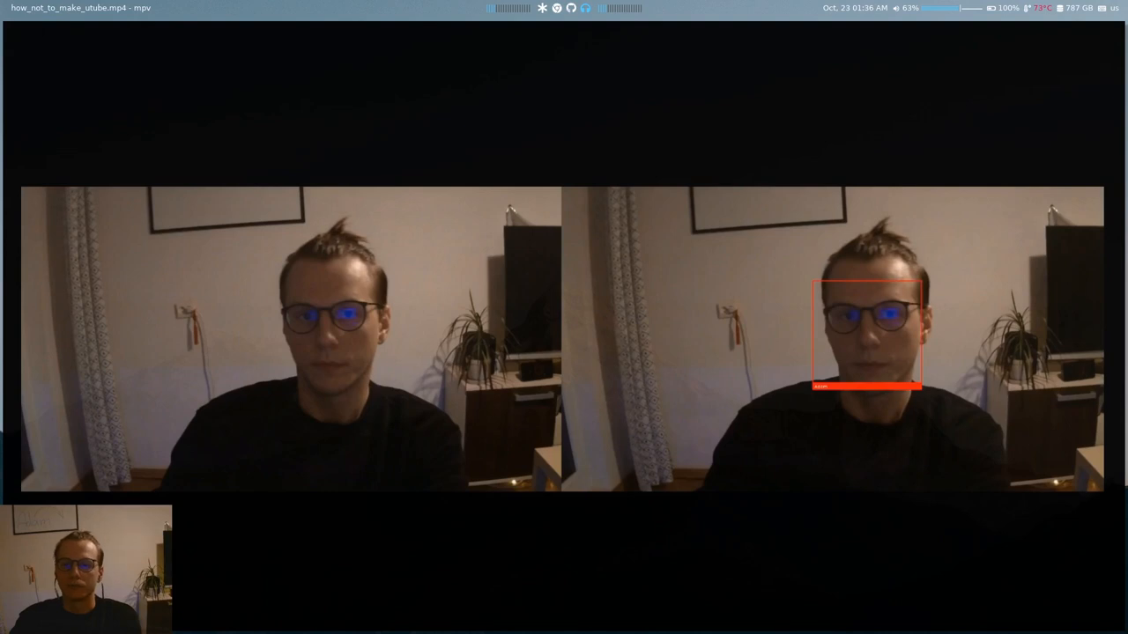
pyautogui.moveTo(475, 555)
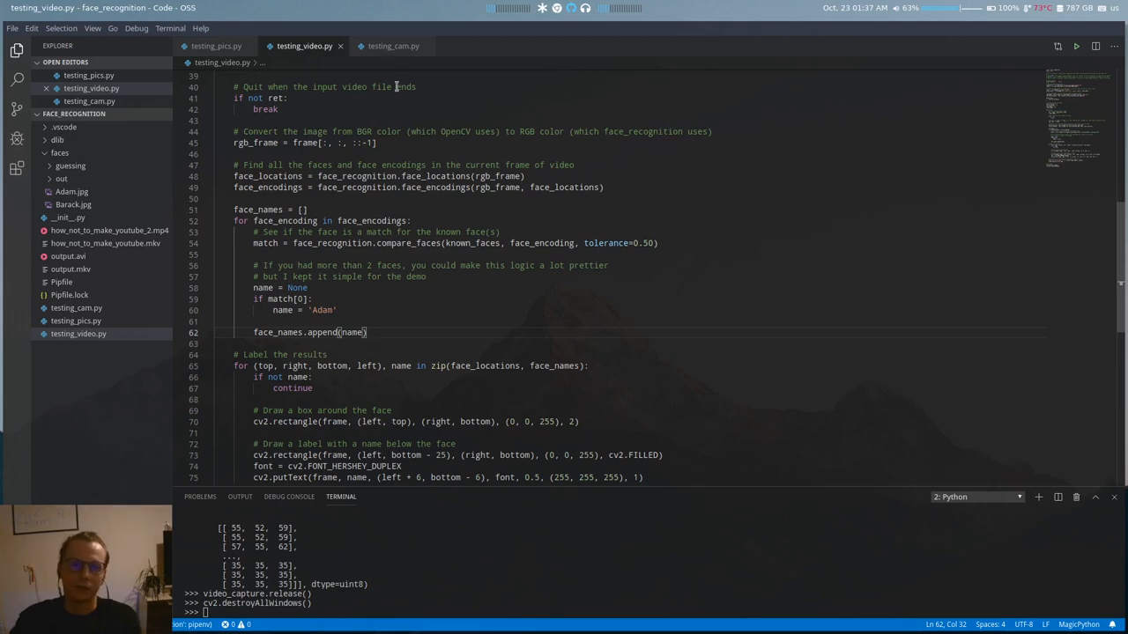
# Bring testing_video.py's face_encodings loop back into view.
pyautogui.click(392, 46)
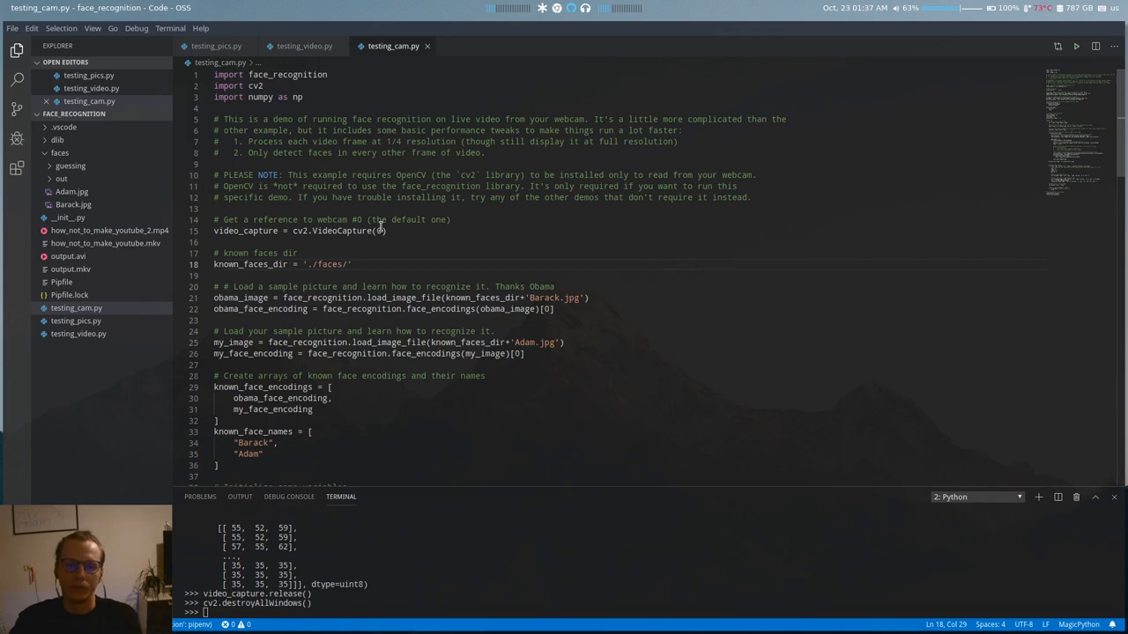
# Select near VideoCapture(0) on line 15 of testing_cam.py.
pyautogui.doubleClick(378, 230)
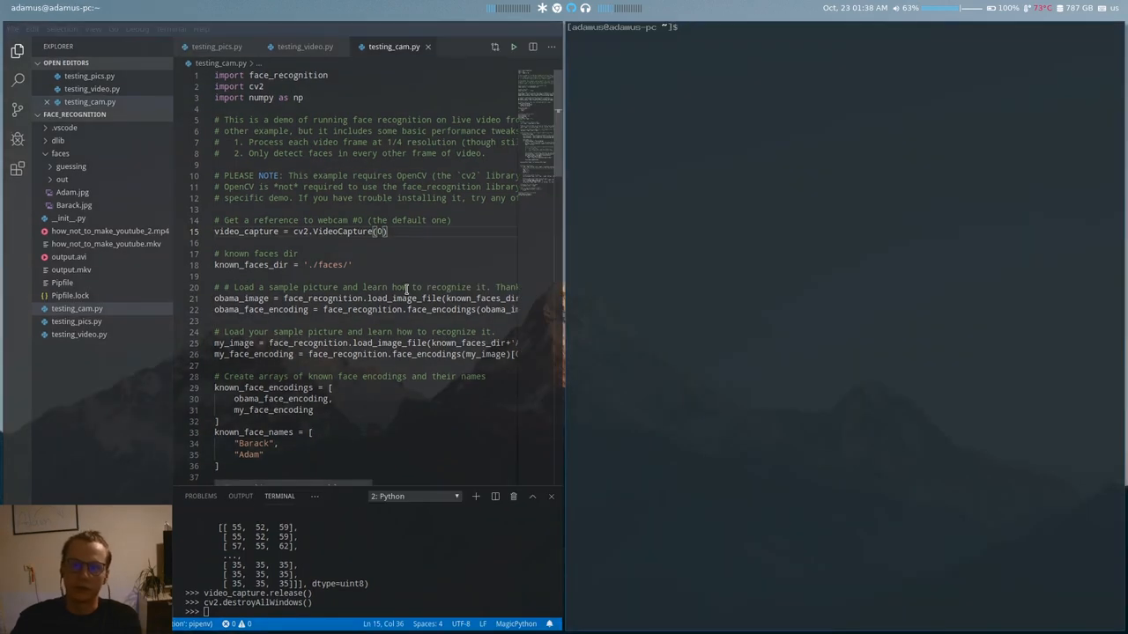
# Change into /dev and start listing its contents to find the video device.
pyautogui.write('cd')
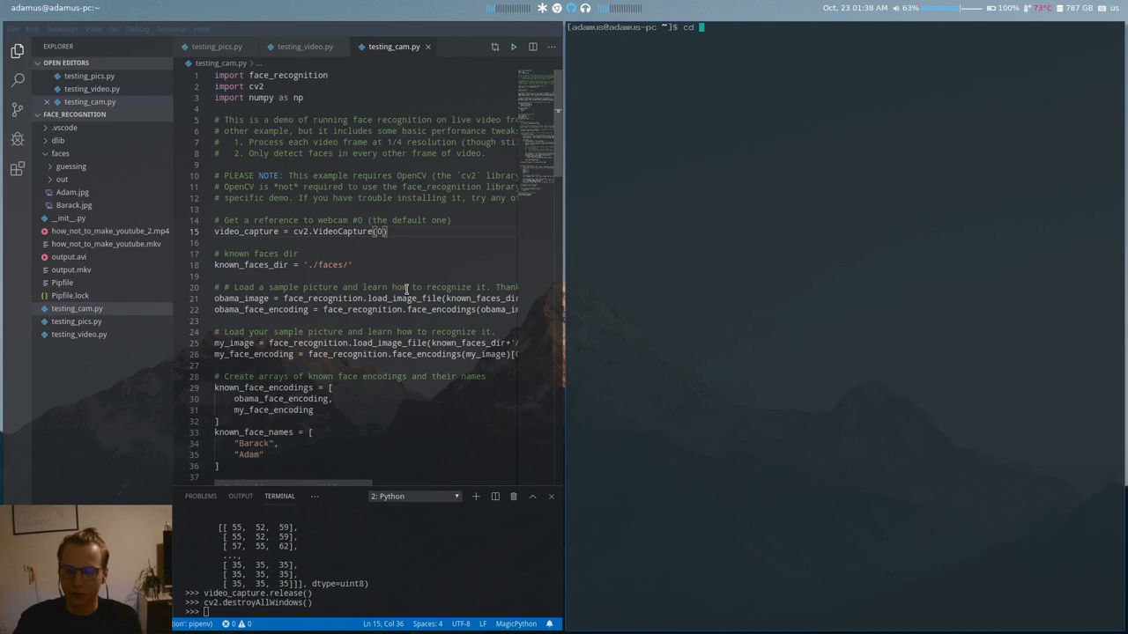
pyautogui.write('/dev')
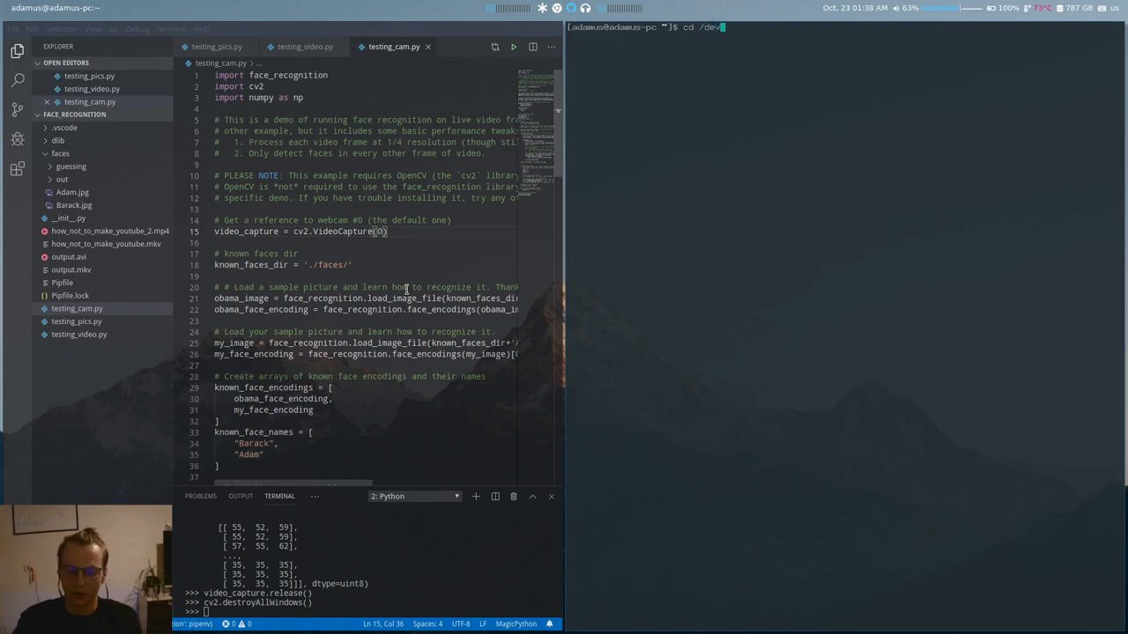
pyautogui.write('l')
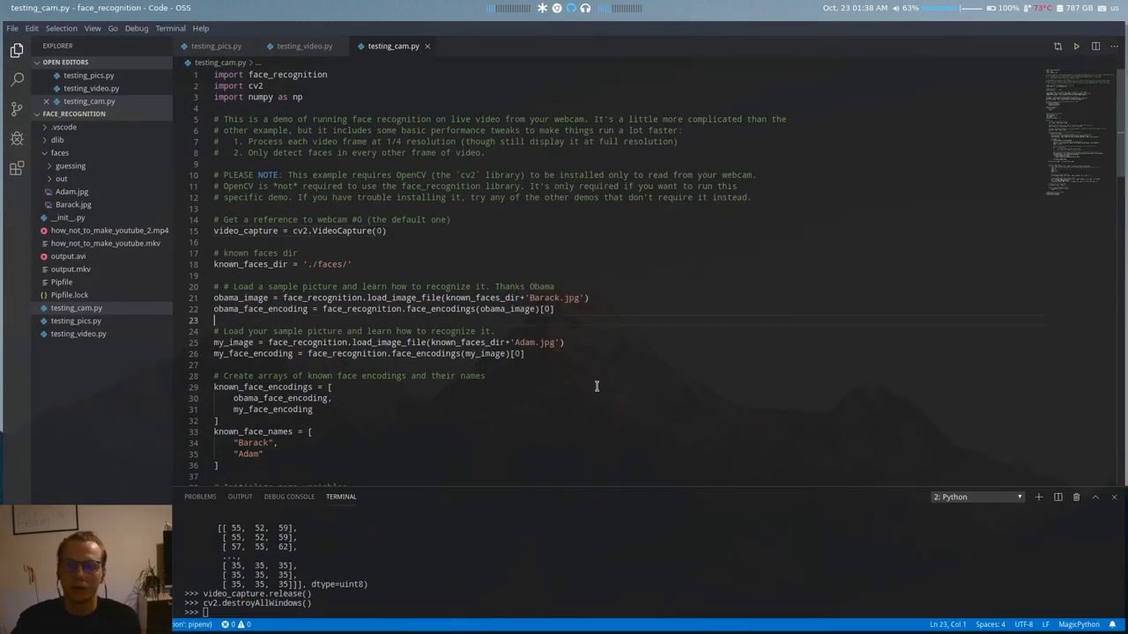
# Highlight the known_face_encodings and known_face_names lists in testing_cam.py, then clear the highlight.
pyautogui.scroll(-3)
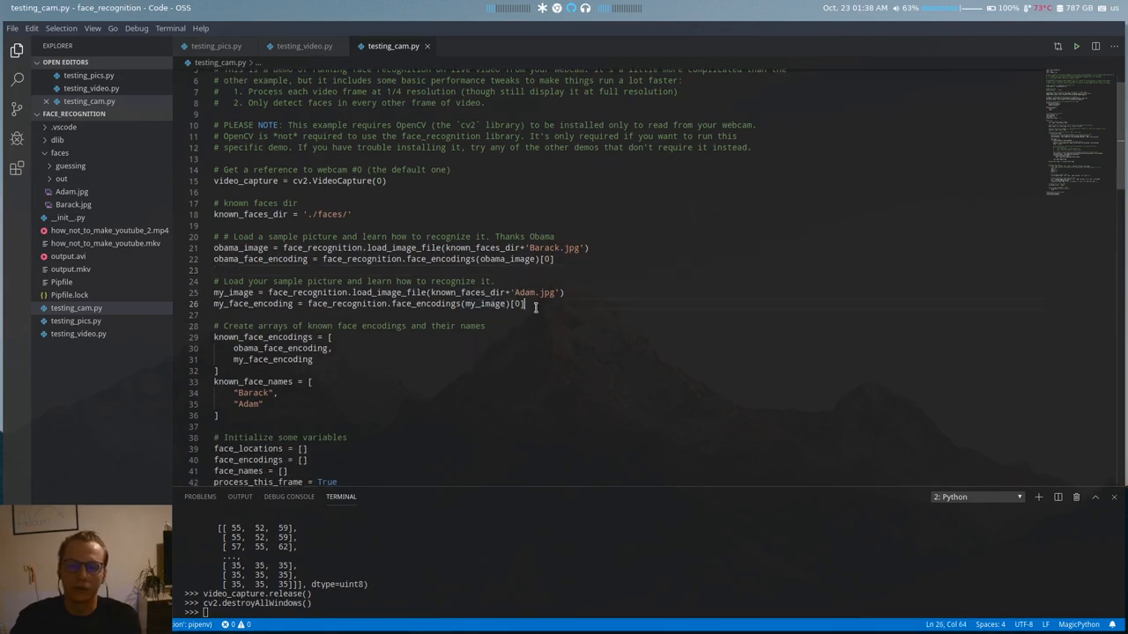
pyautogui.moveTo(214, 248); pyautogui.dragTo(526, 304)
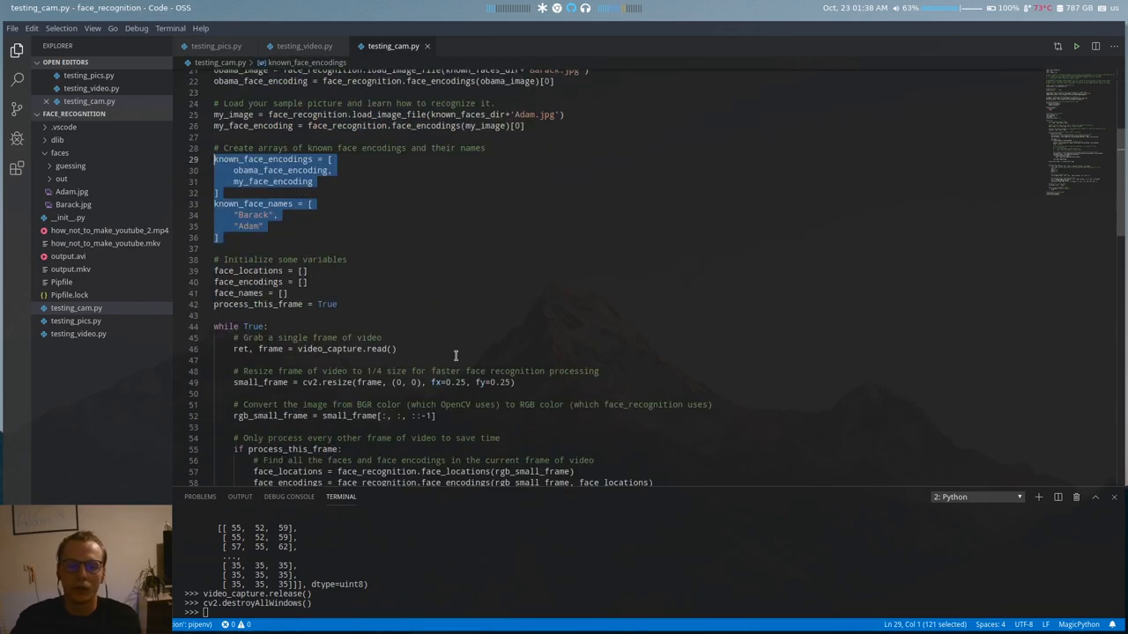
pyautogui.scroll(-3)
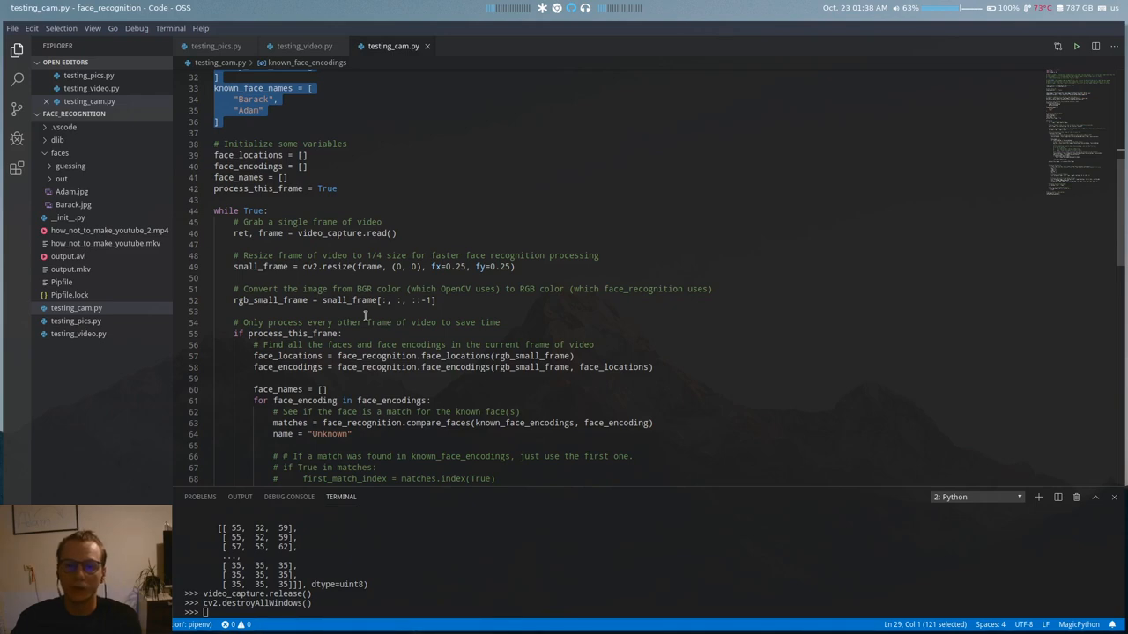
pyautogui.click(310, 255)
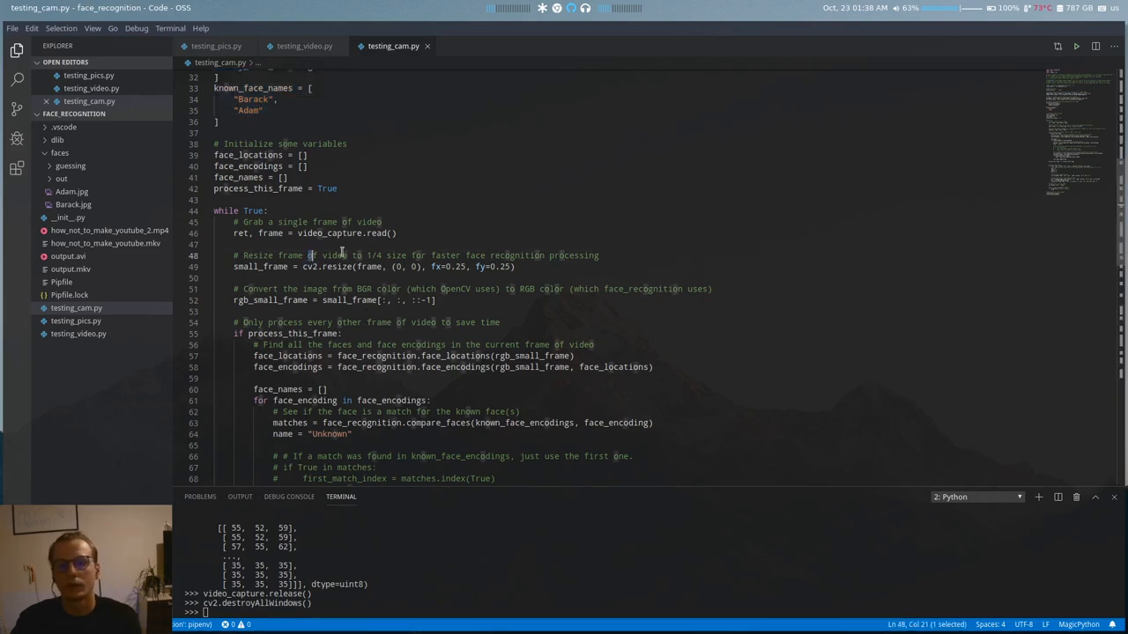
# Highlight the 'of video to 1/4' resize comment, then select the entire script.
pyautogui.moveTo(309, 256); pyautogui.dragTo(388, 256)
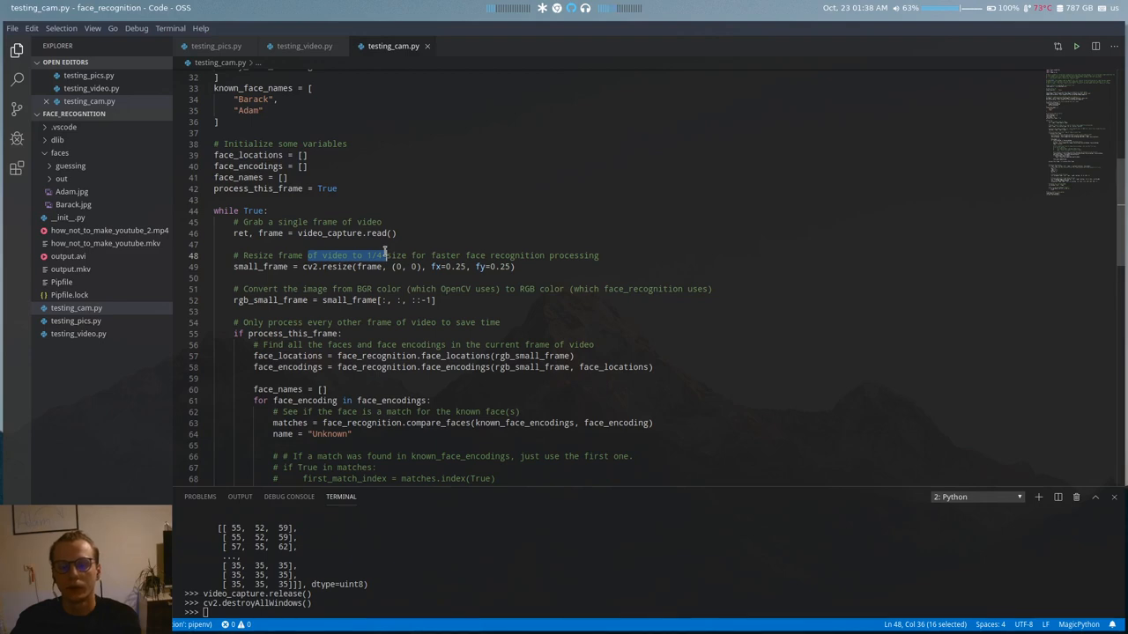
pyautogui.moveTo(408, 342)
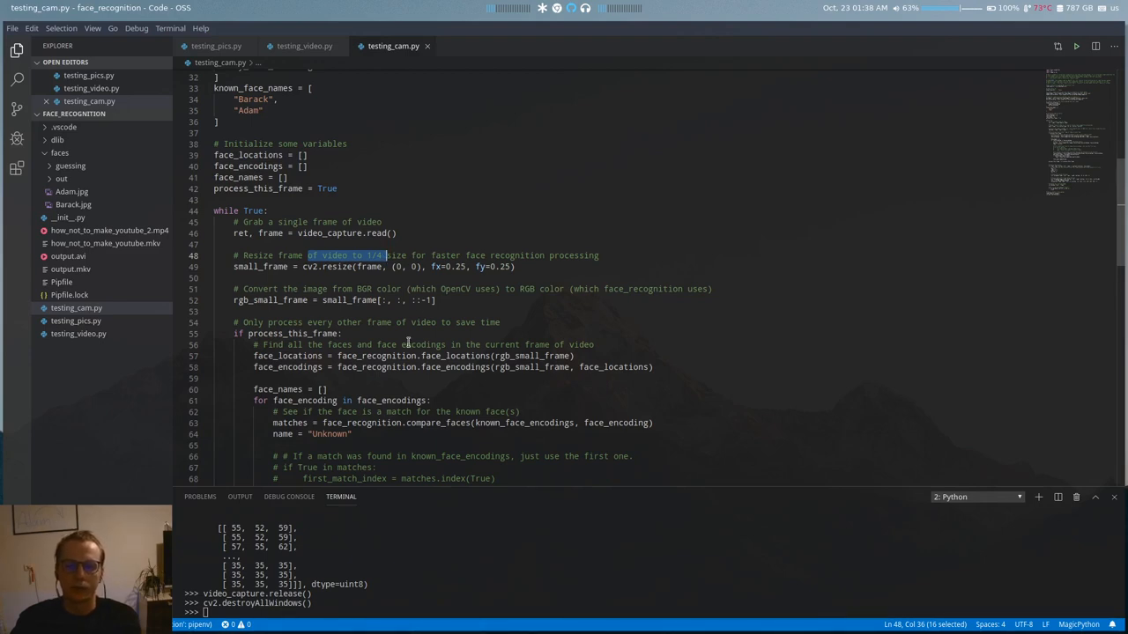
pyautogui.scroll(-3)
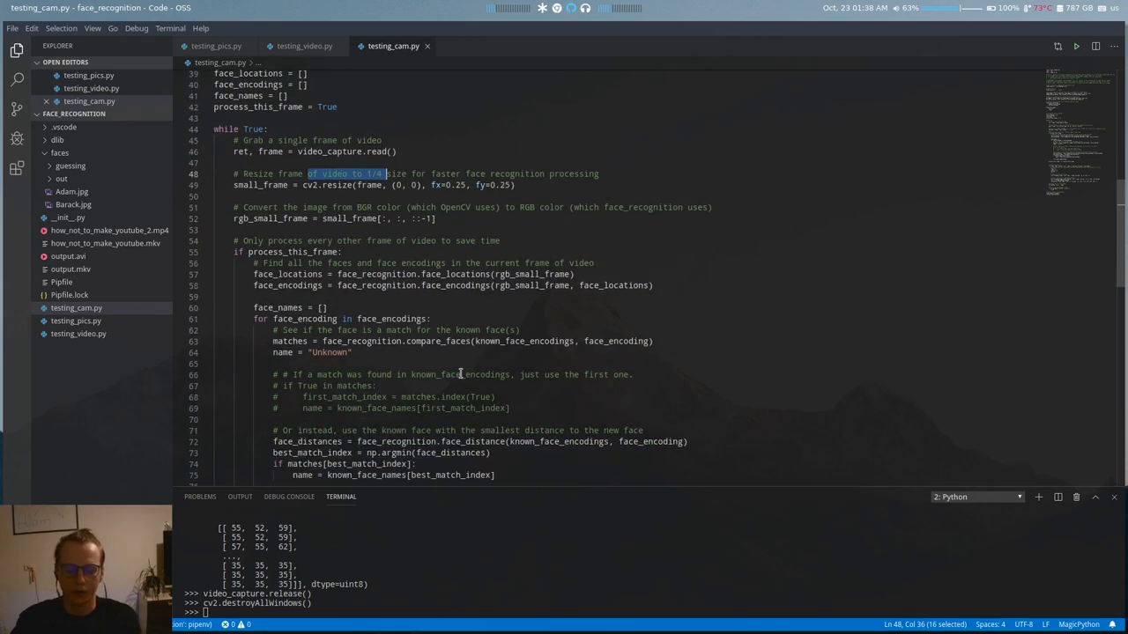
pyautogui.press('ctrl+a')
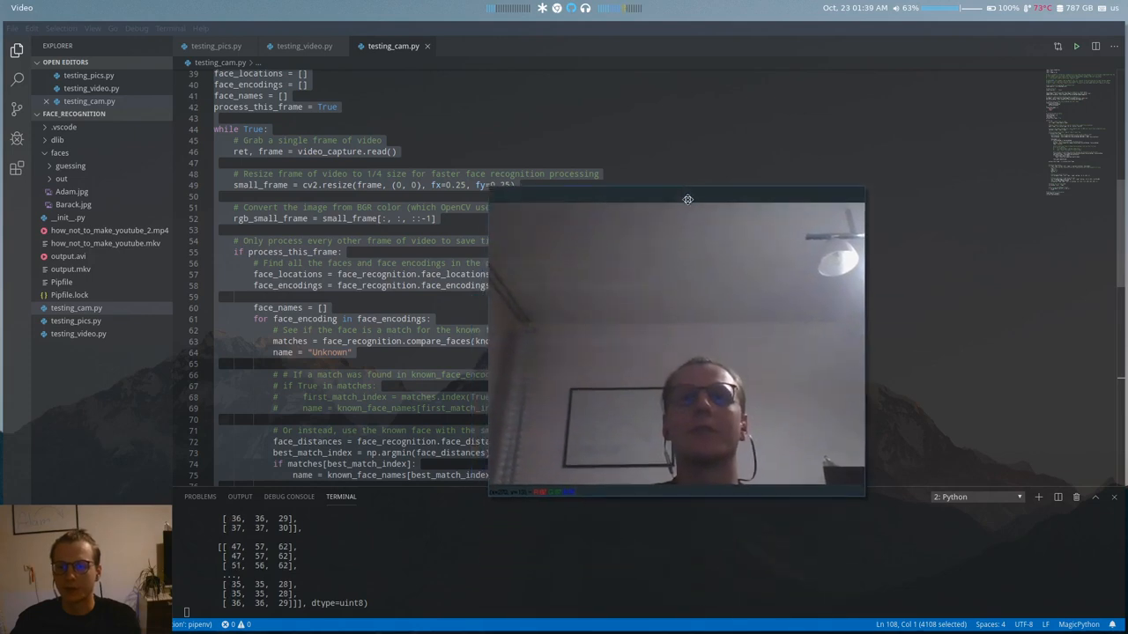
# Move the live webcam Video window slightly upward.
pyautogui.moveTo(687, 199); pyautogui.dragTo(677, 144)
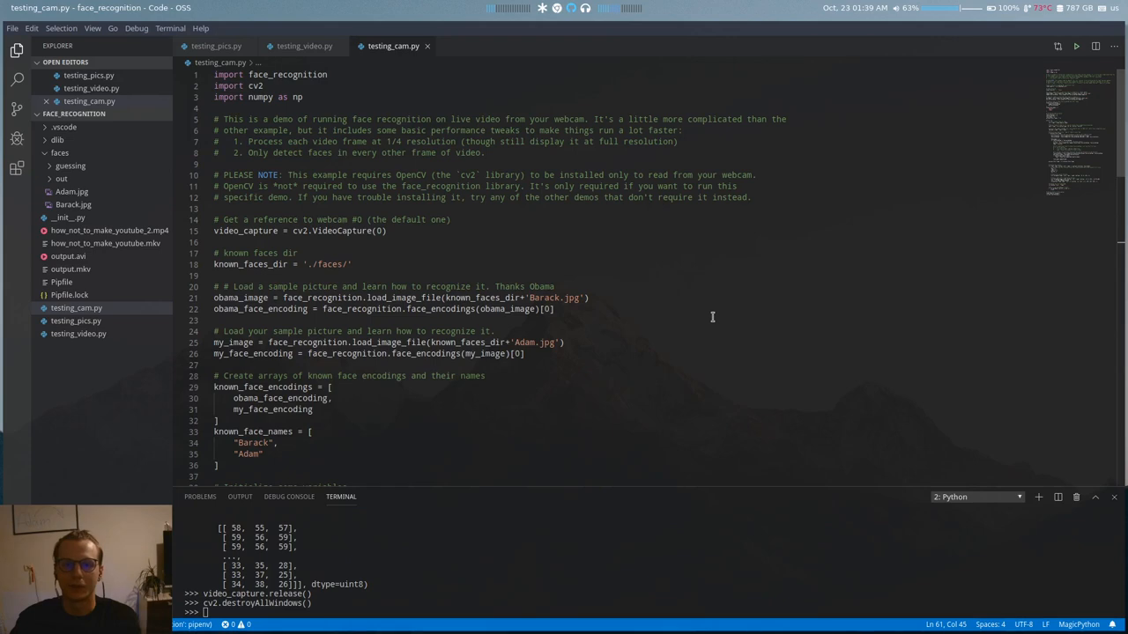
pyautogui.moveTo(622, 281)
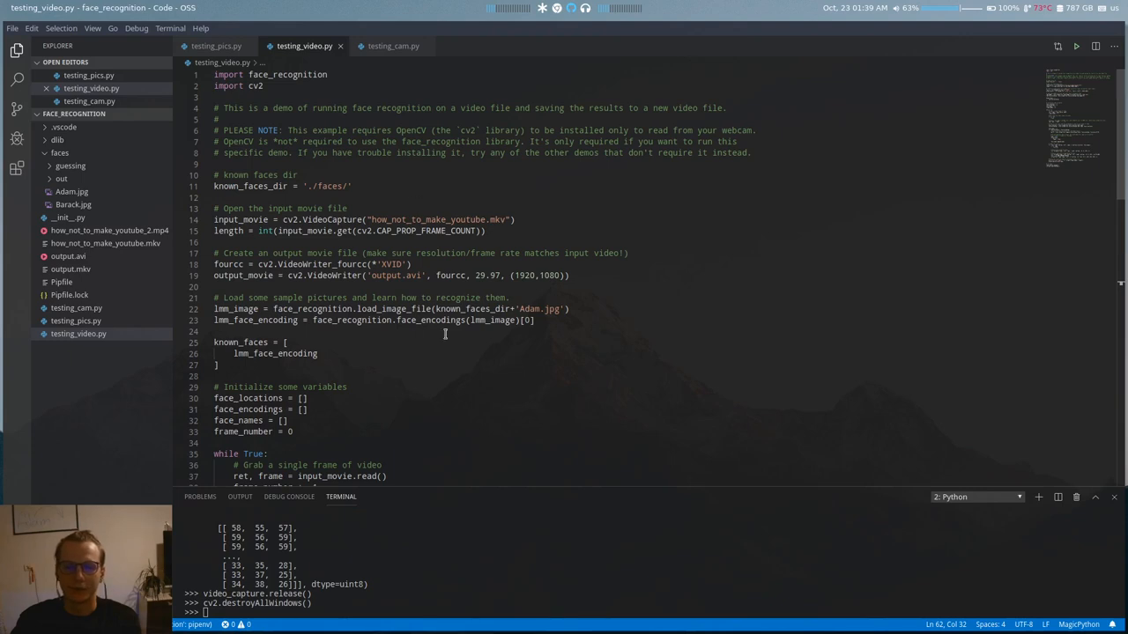
# Scroll testing_video.py down to the cv2.destroyAllWindows line at its end.
pyautogui.scroll(-3)
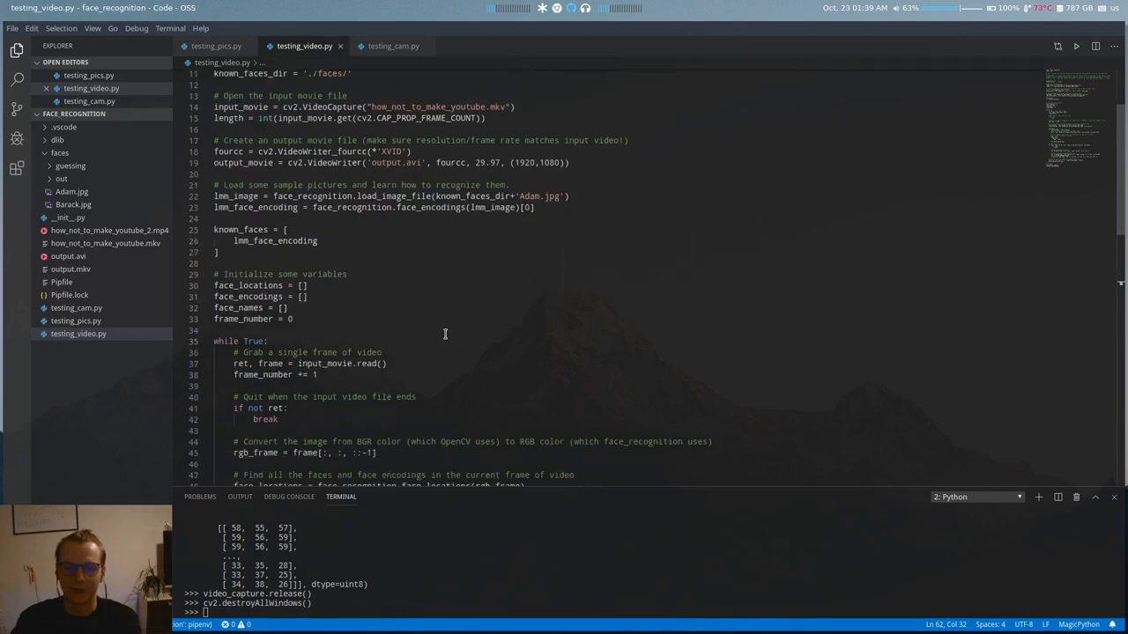
pyautogui.scroll(-3)
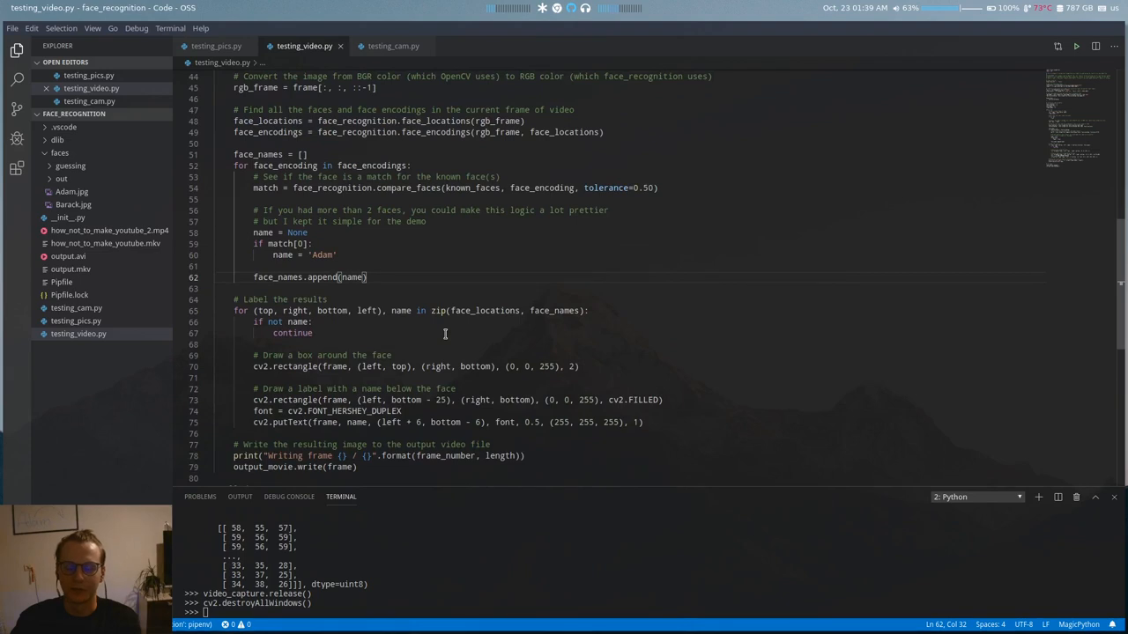
pyautogui.scroll(-3)
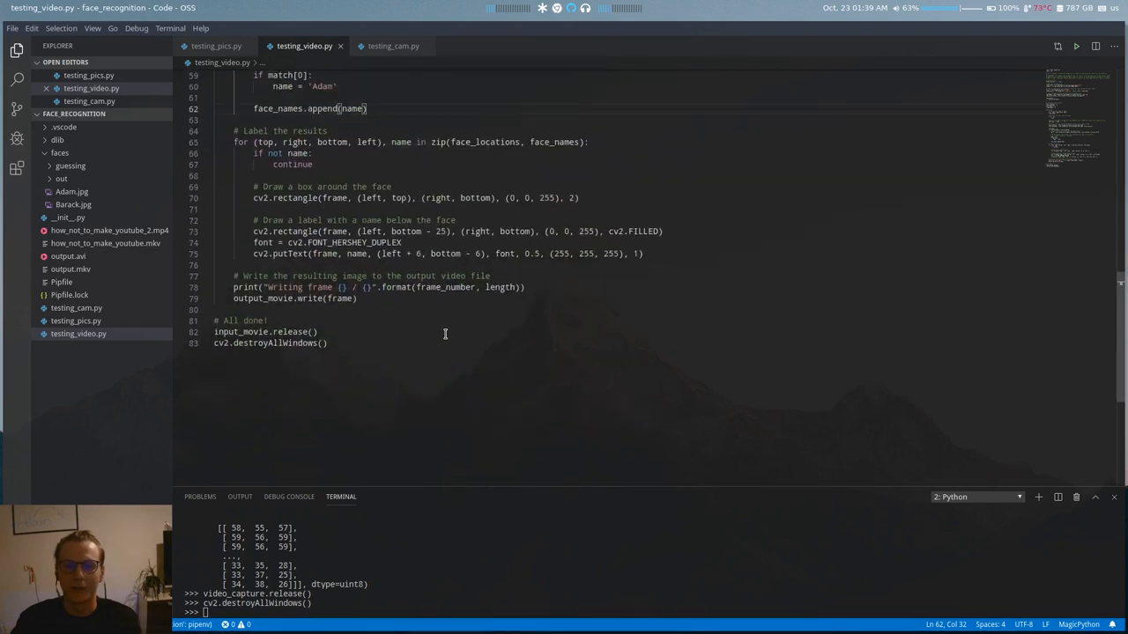